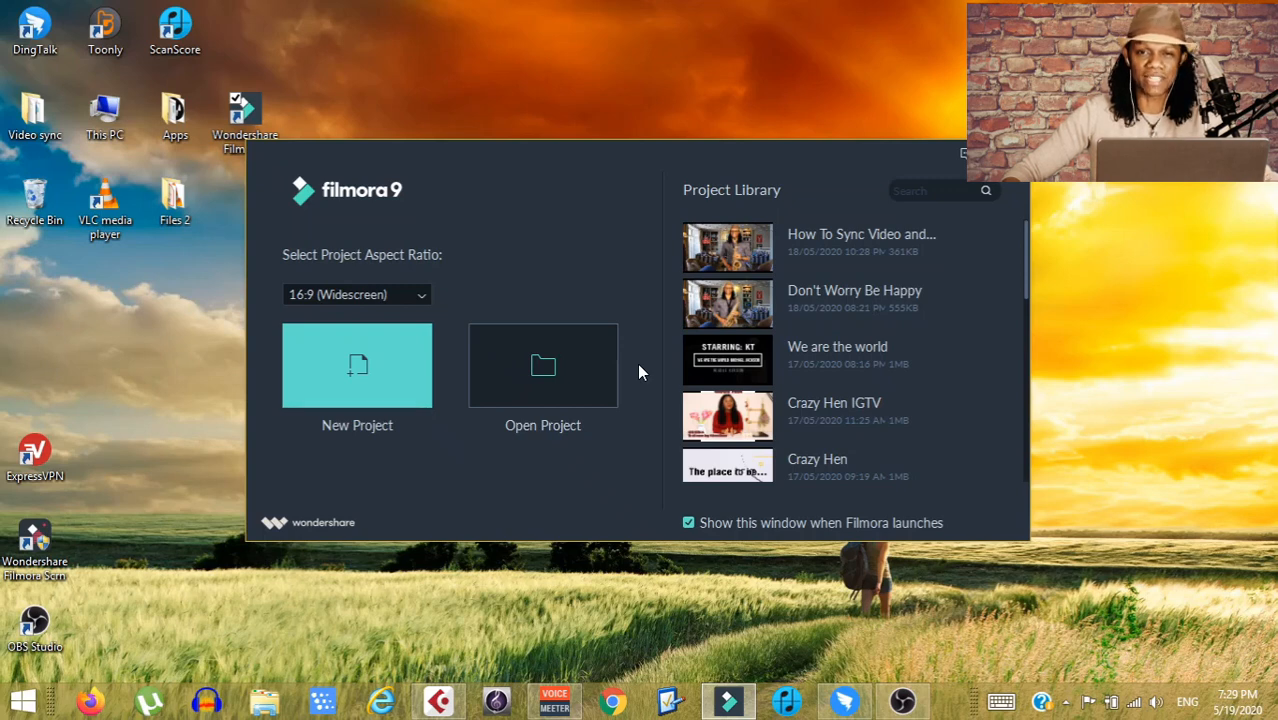
{"action": "mouse_move", "coordinate": [1265, 452]}
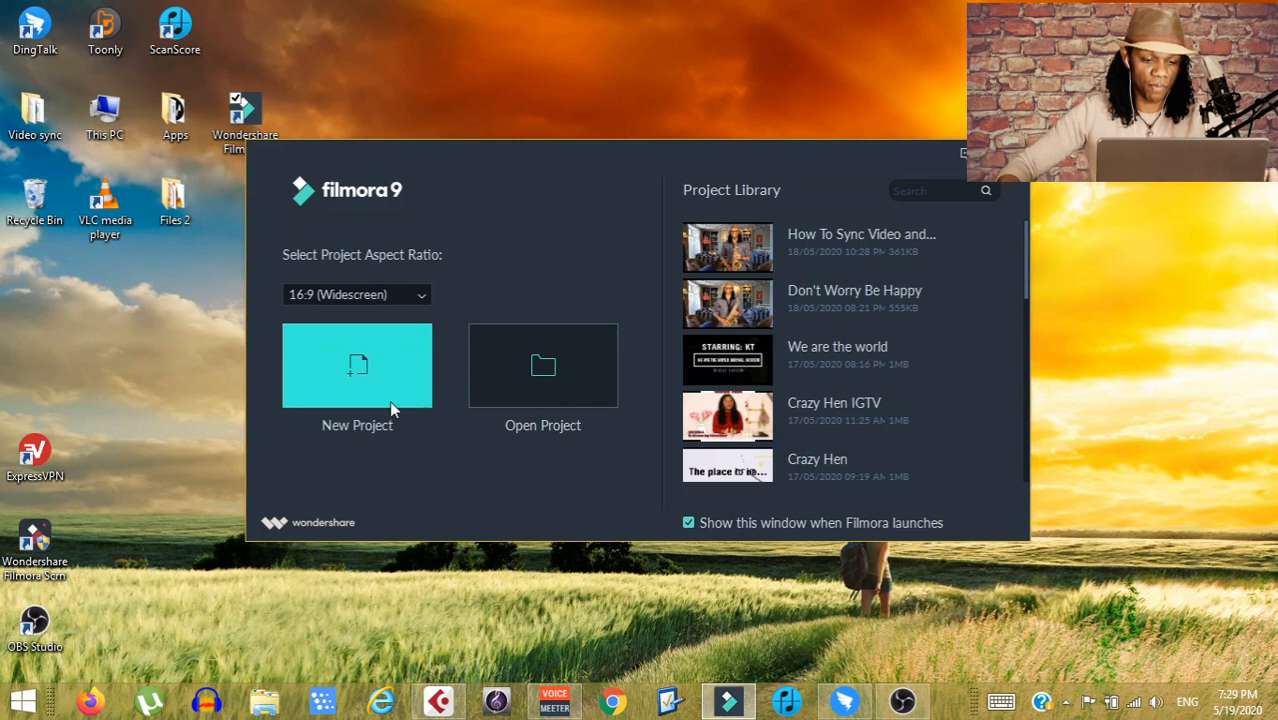
{"action": "mouse_move", "coordinate": [417, 310]}
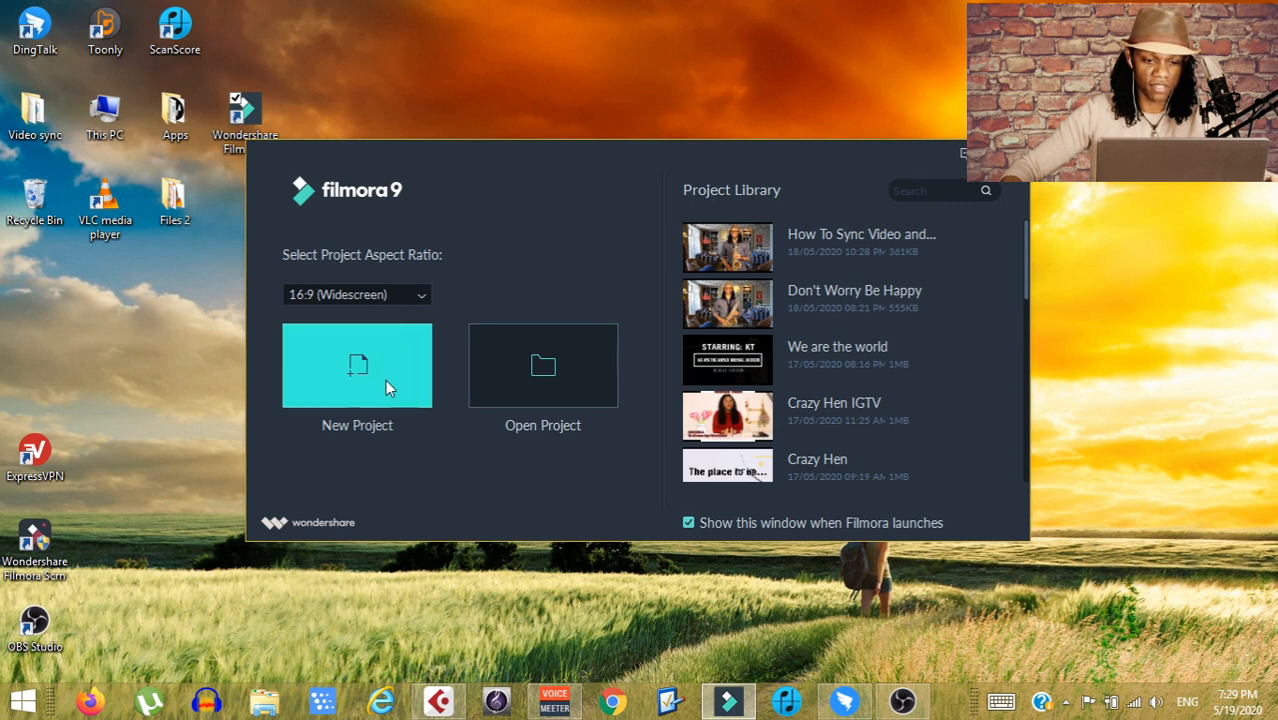
Start a new empty 16:9 widescreen project in Filmora9.
{"action": "left_click", "coordinate": [357, 365]}
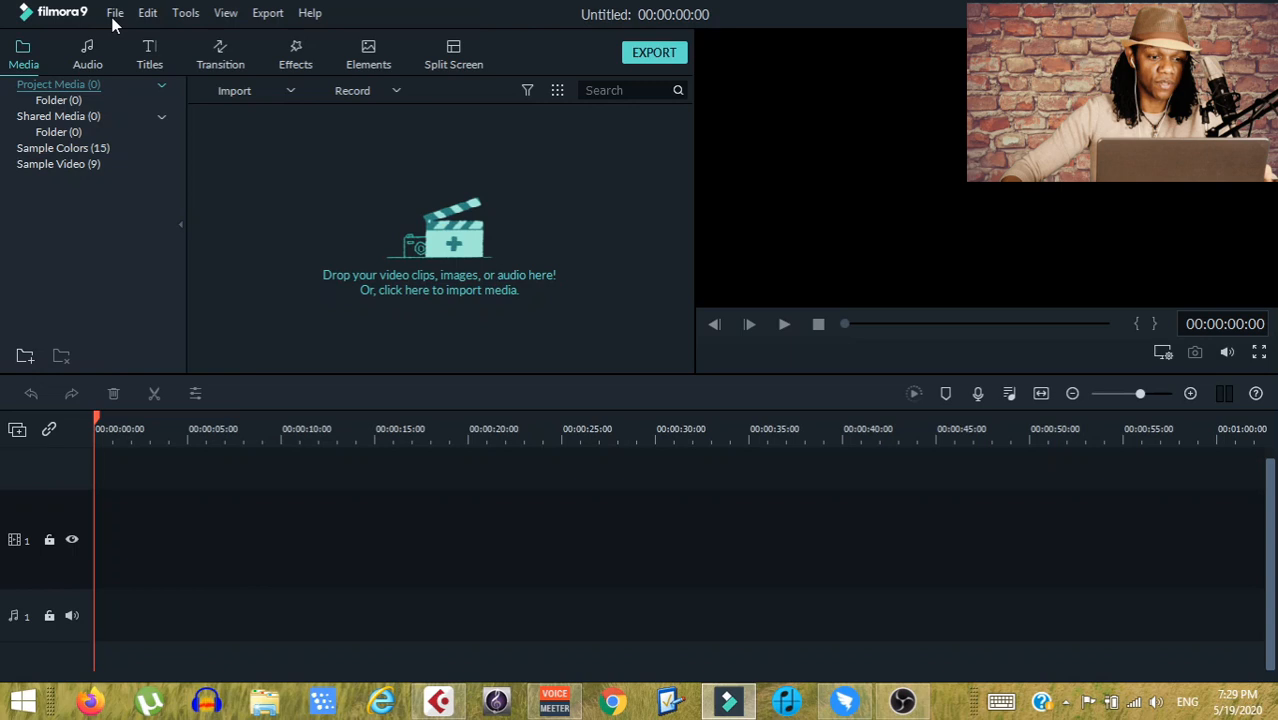
{"action": "left_click", "coordinate": [114, 13]}
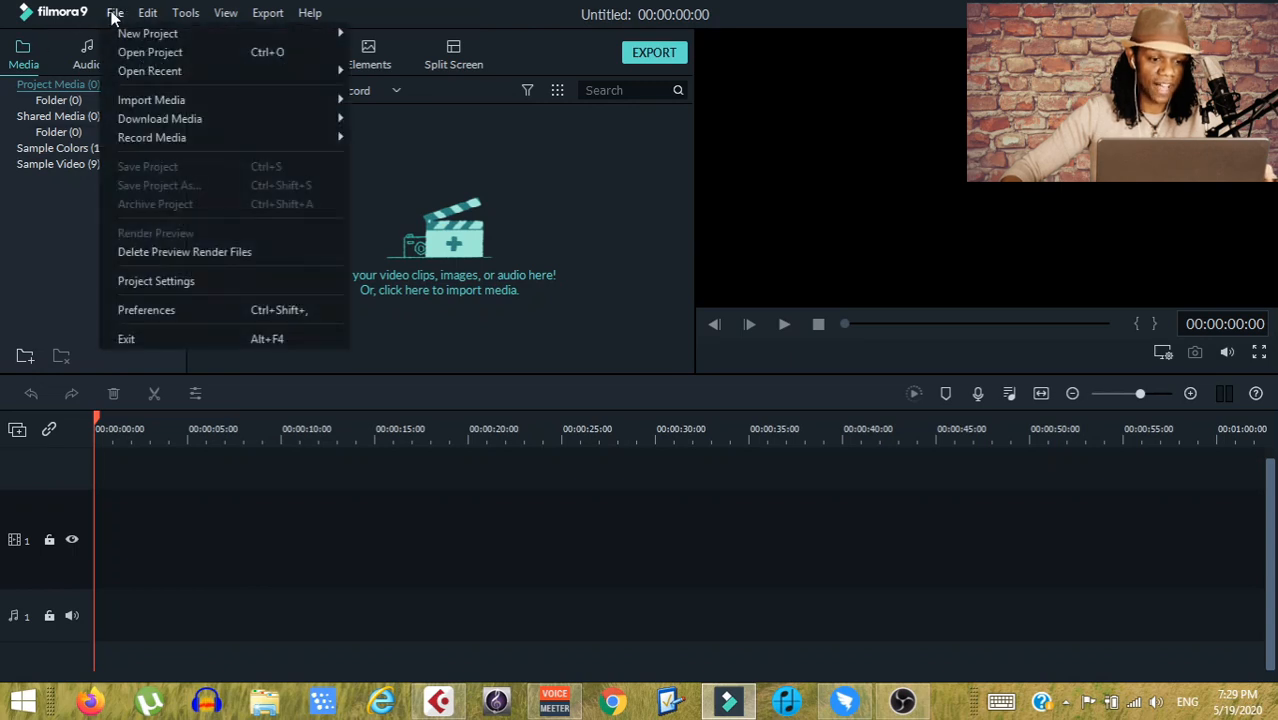
{"action": "mouse_move", "coordinate": [185, 100]}
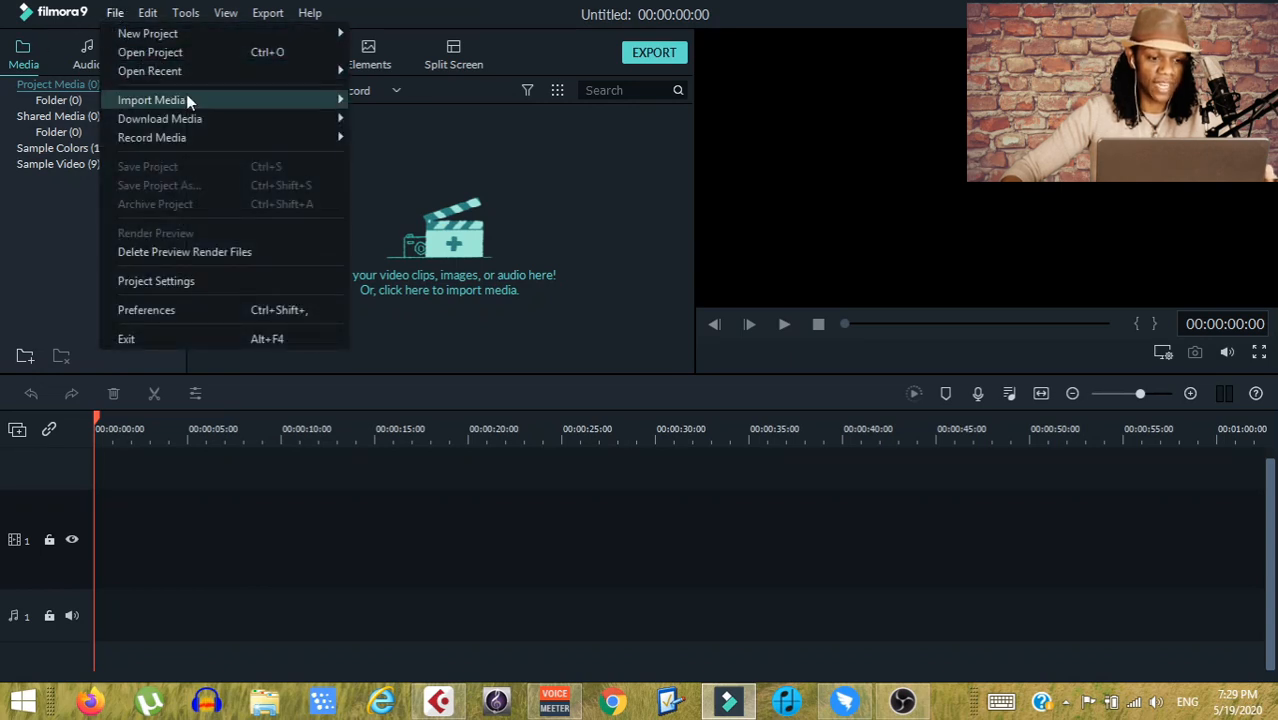
{"action": "mouse_move", "coordinate": [360, 636]}
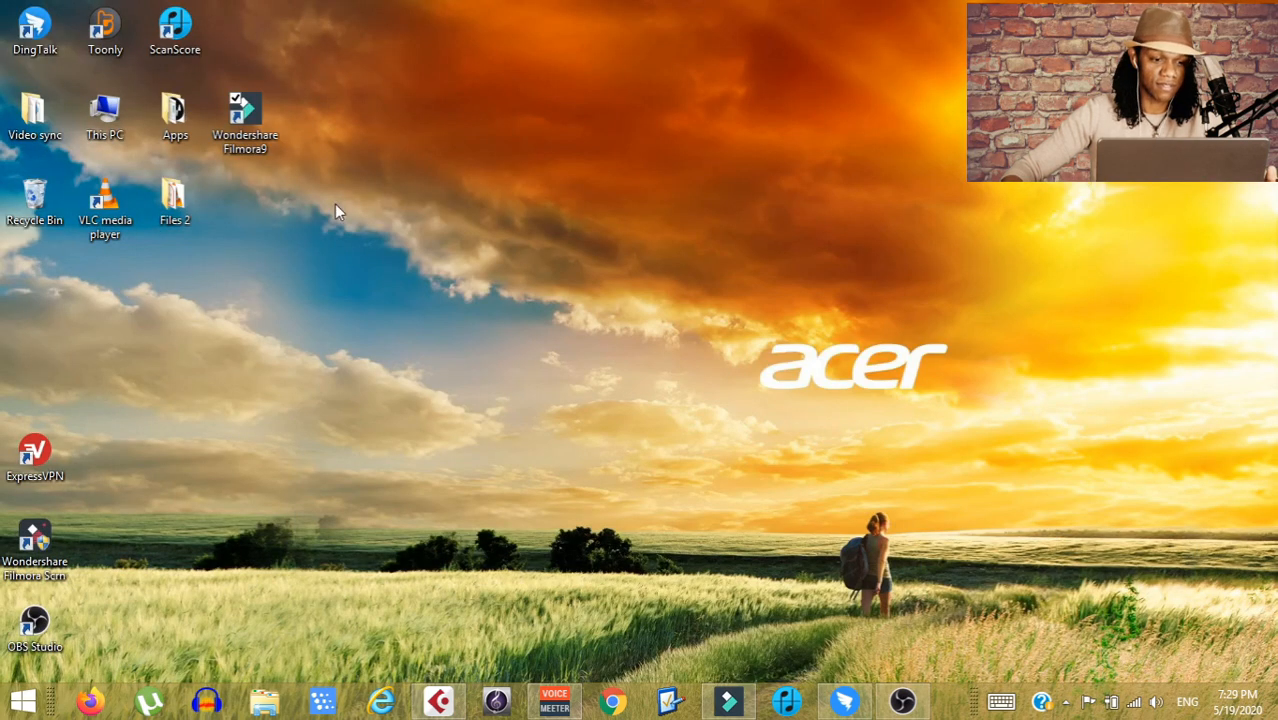
{"action": "mouse_move", "coordinate": [15, 77]}
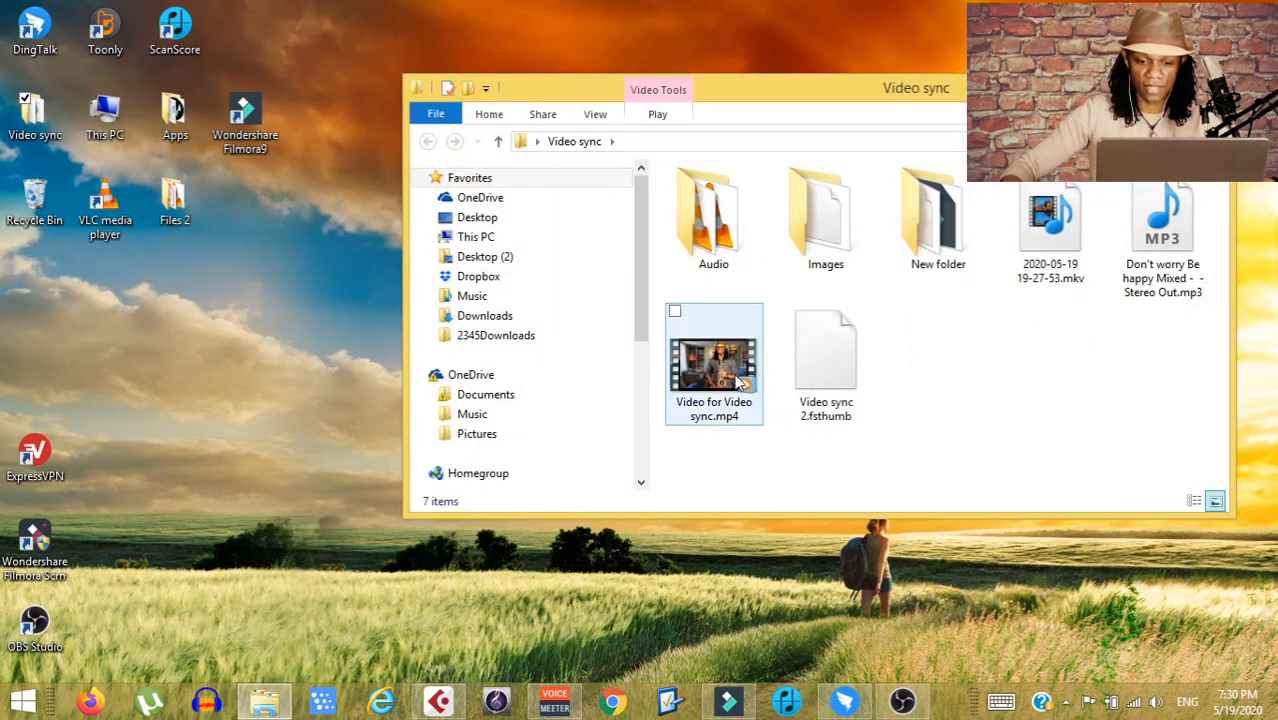
Import the Video for Video sync MP4 and Don't worry Be happy Mixed MP3 into the media library.
{"action": "left_click", "coordinate": [713, 365]}
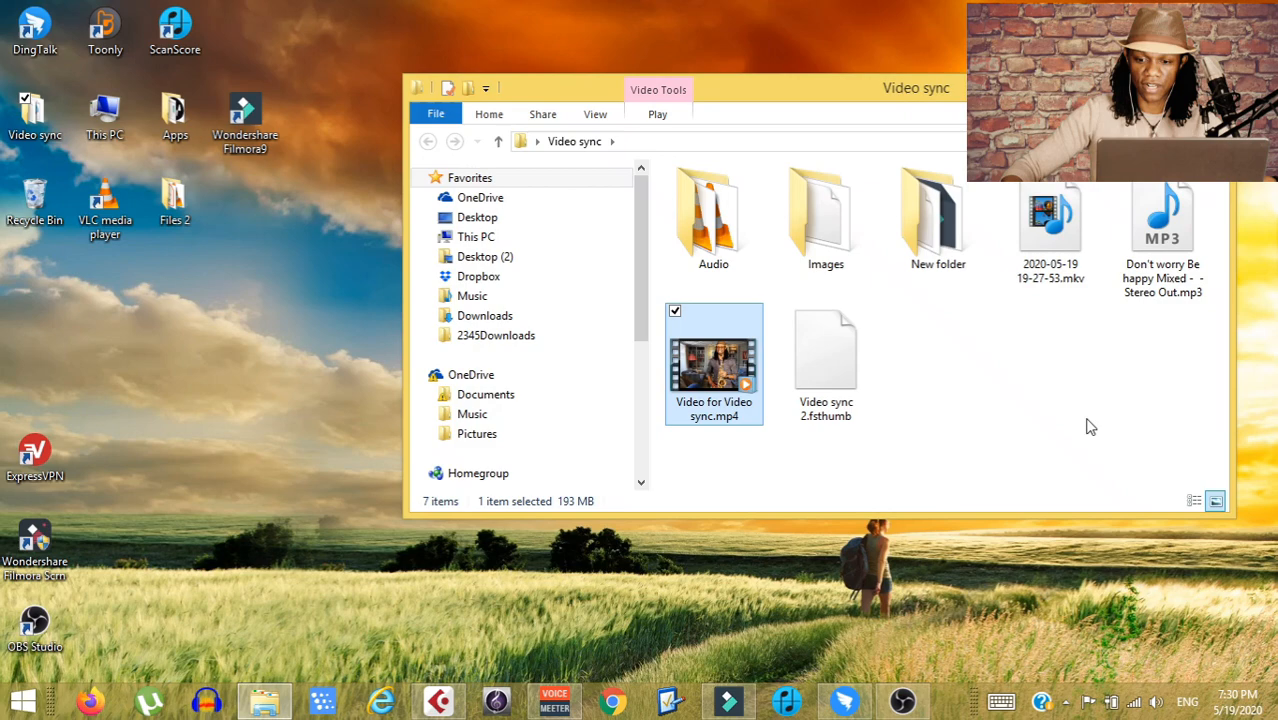
{"action": "left_click", "coordinate": [1162, 218]}
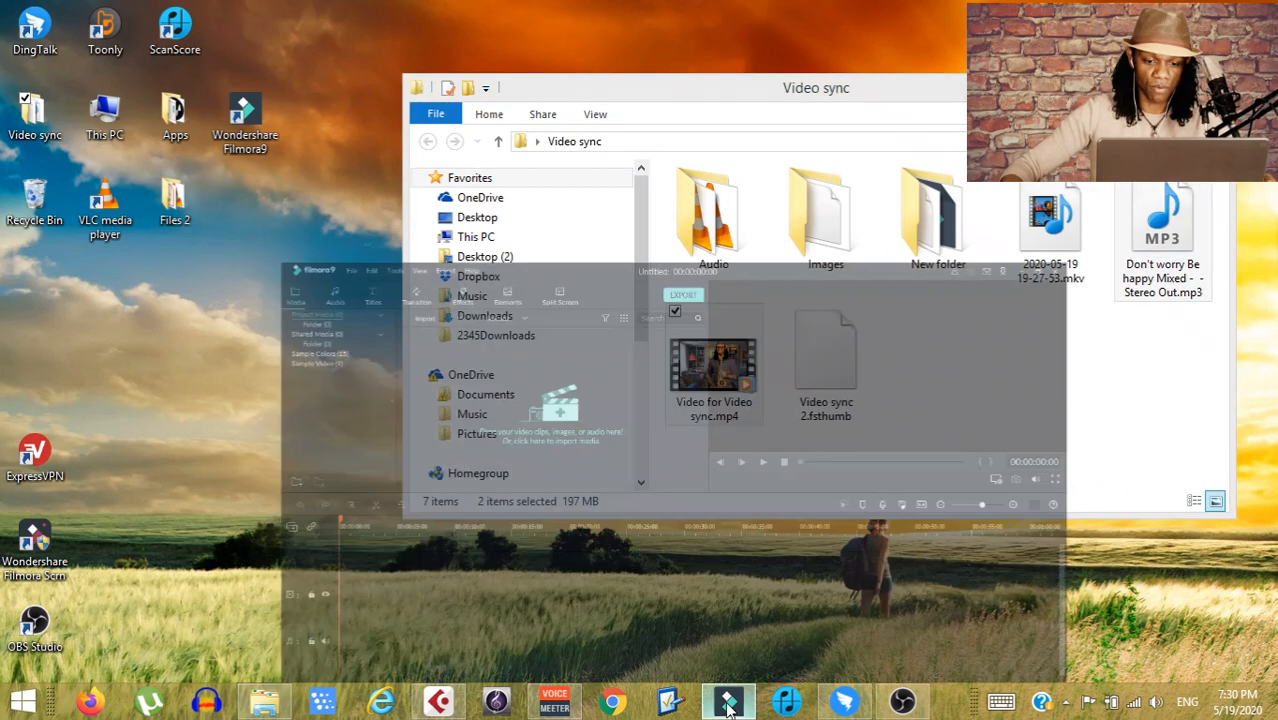
{"action": "left_click", "coordinate": [728, 700]}
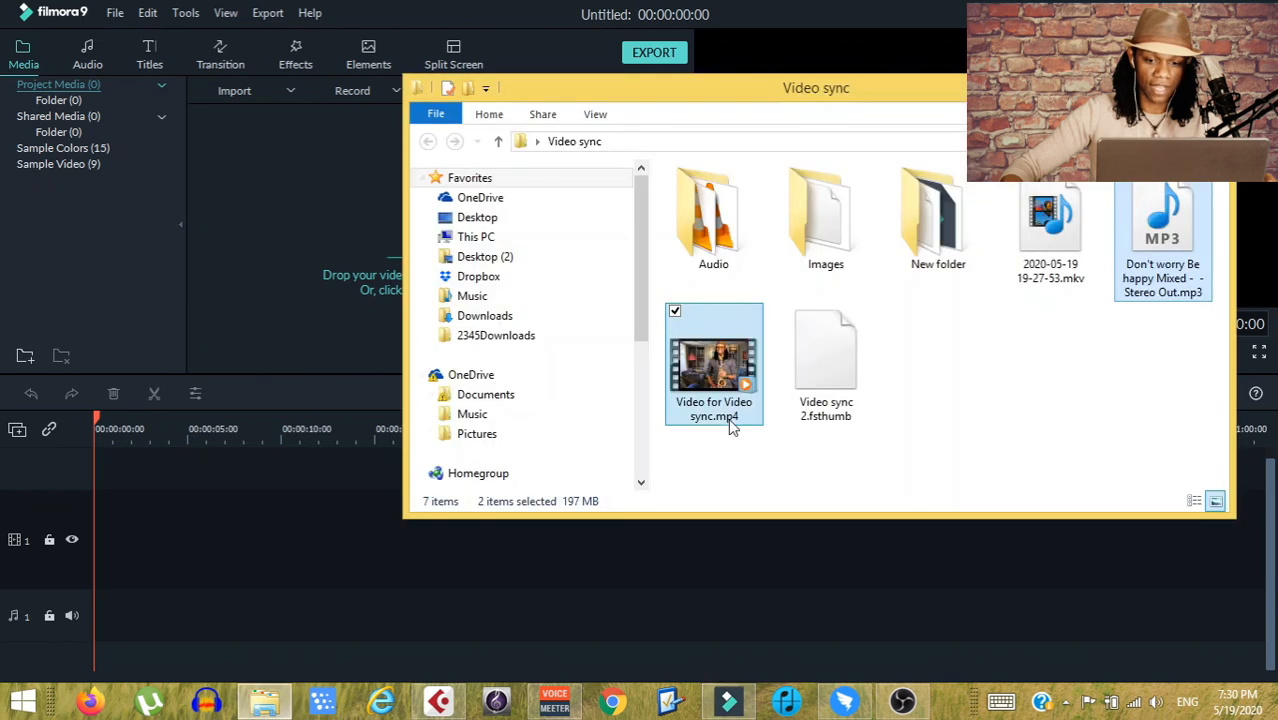
{"action": "left_click_drag", "start_coordinate": [714, 365], "coordinate": [300, 195]}
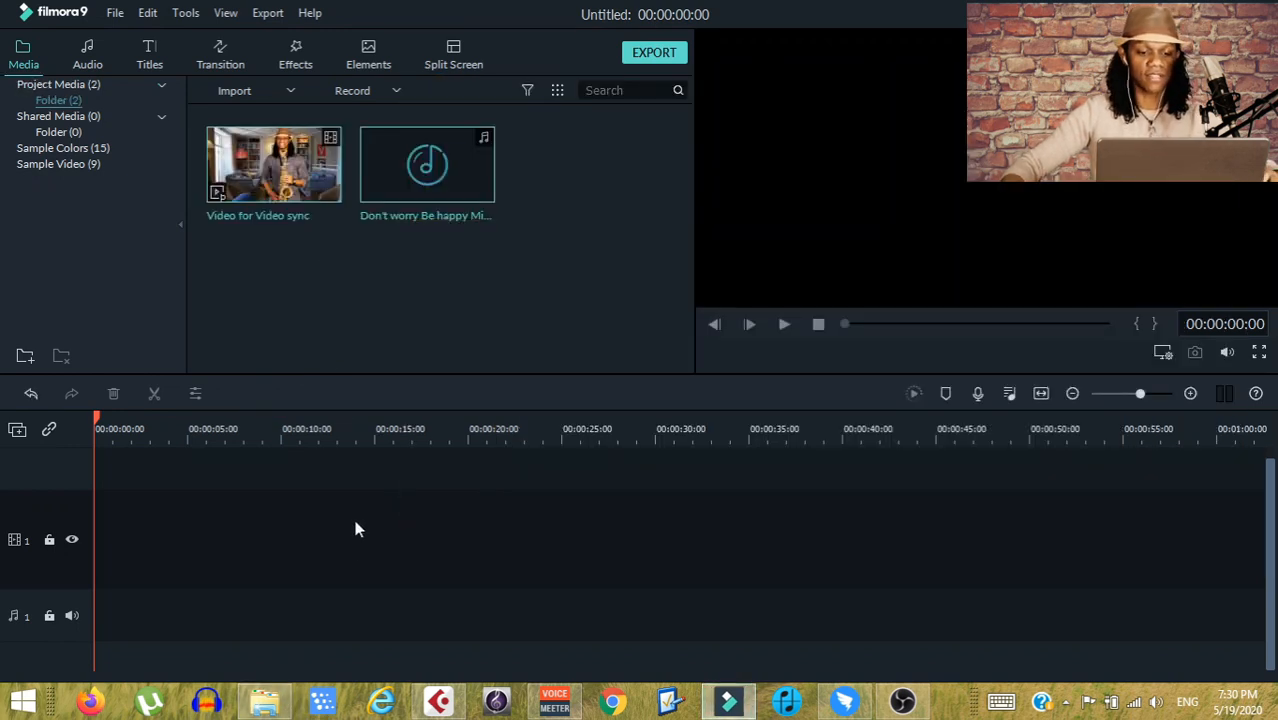
Choose Save Project As from the File menu.
{"action": "left_click", "coordinate": [114, 13]}
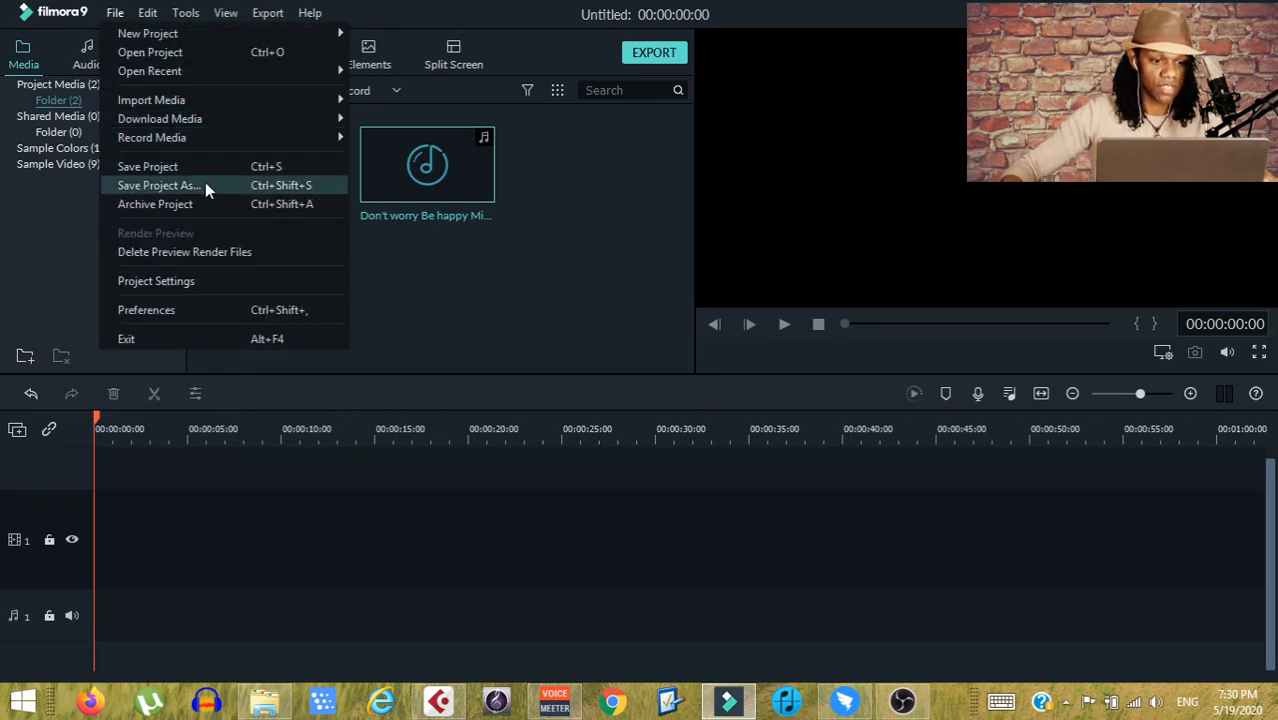
{"action": "left_click", "coordinate": [158, 185]}
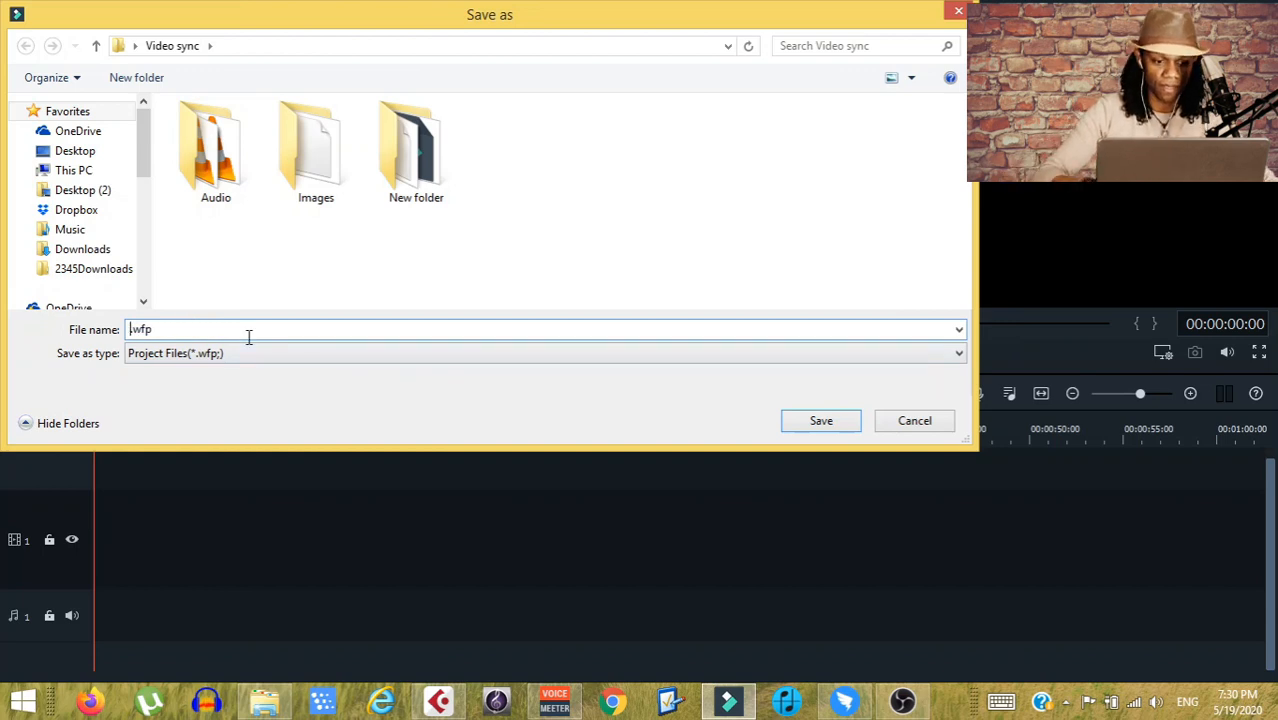
Save the project as 'Sax video and audio sync' in the Desktop's Video sync folder.
{"action": "type", "text": "Sax"}
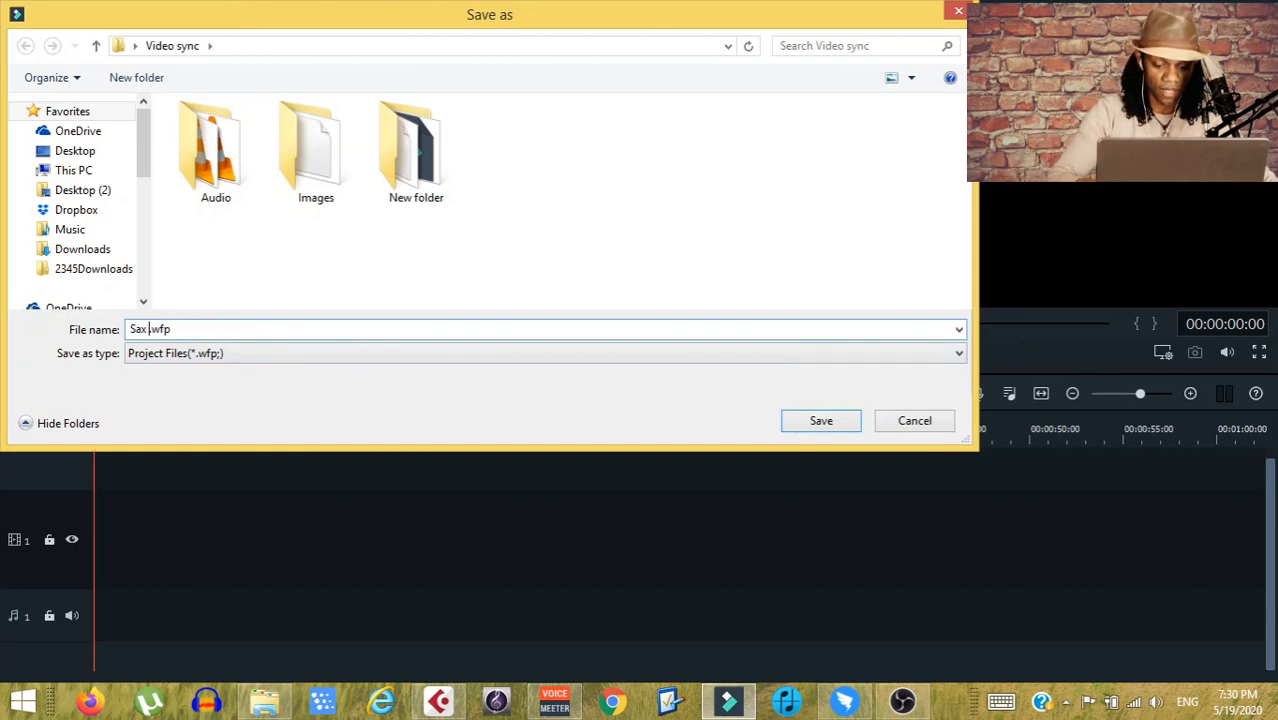
{"action": "type", "text": "video"}
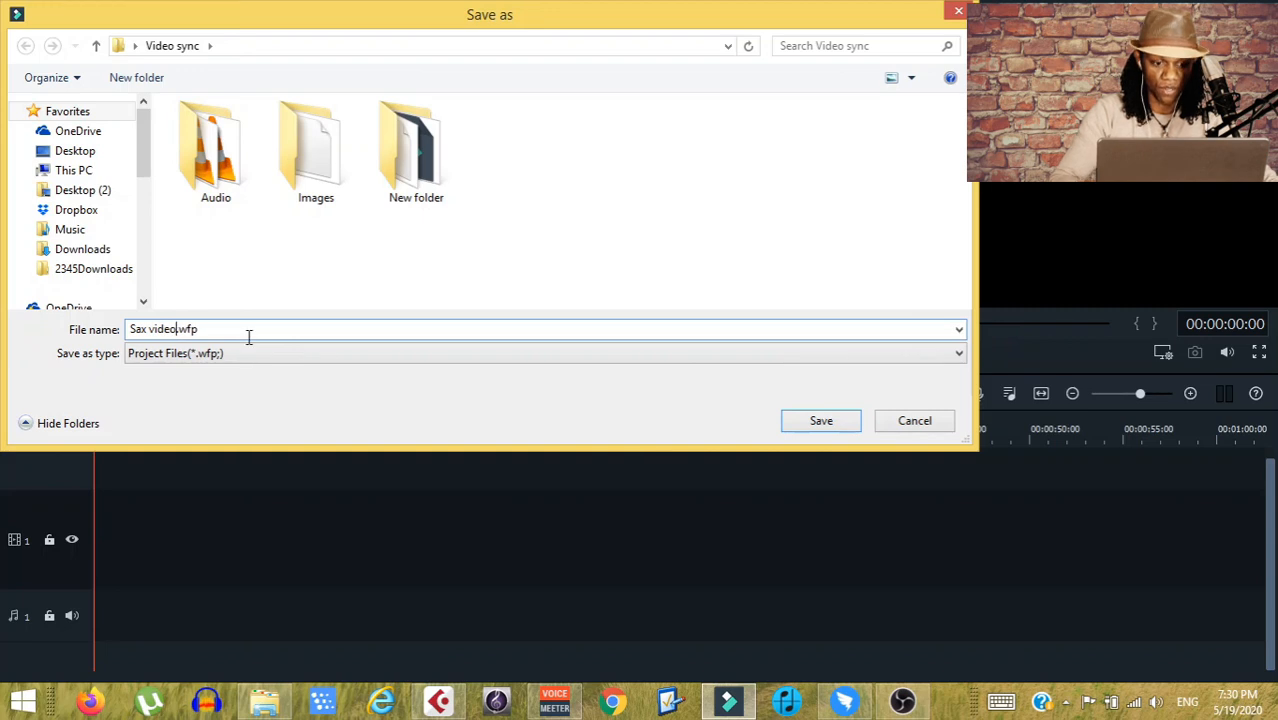
{"action": "type", "text": "and audio"}
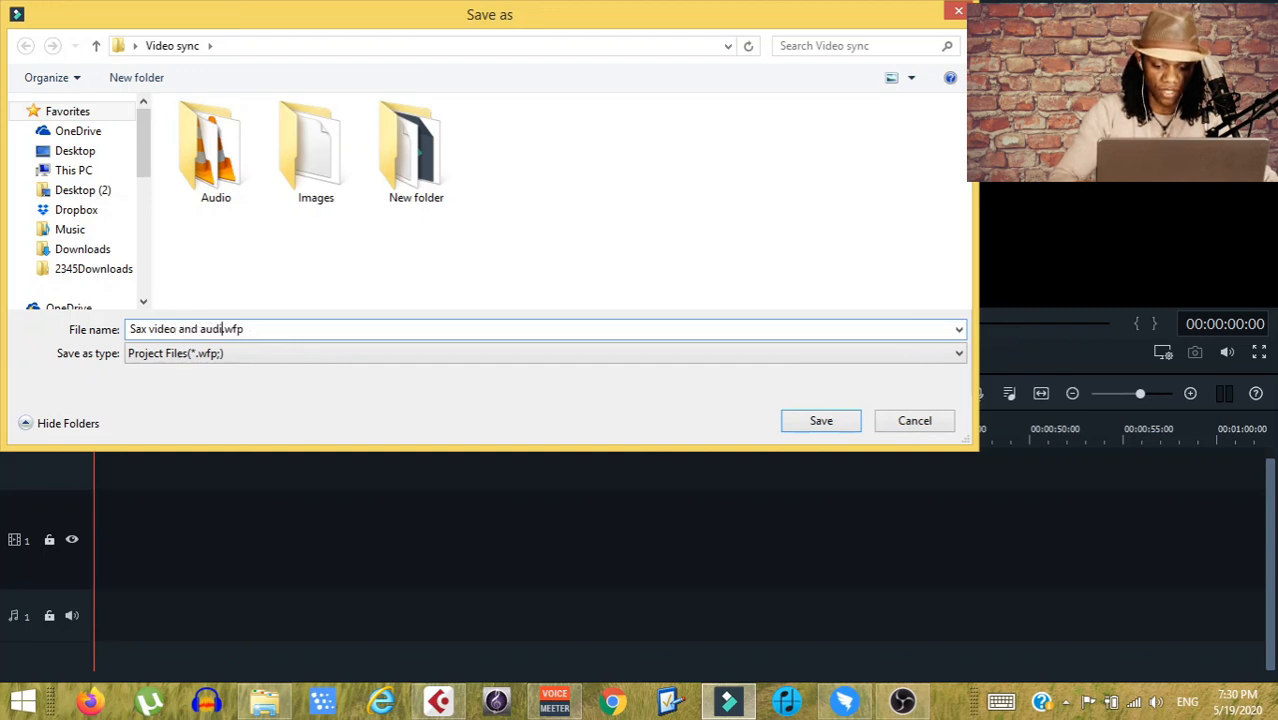
{"action": "type", "text": "sync"}
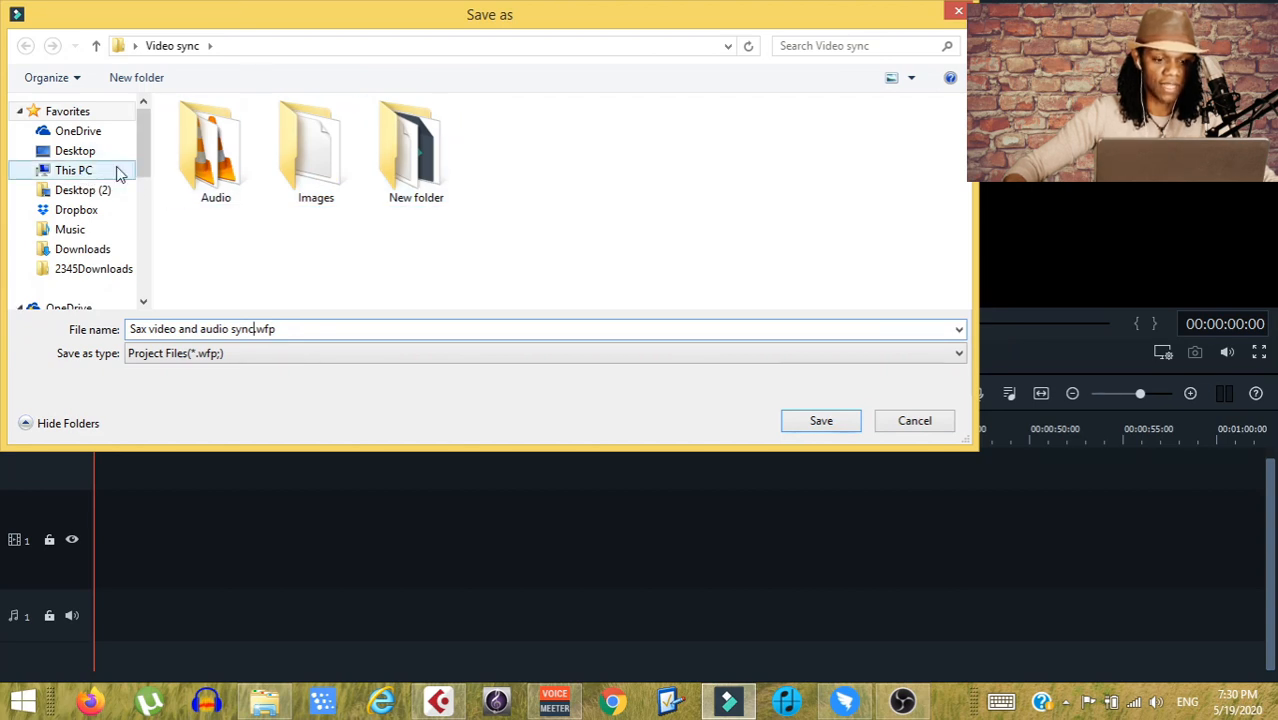
{"action": "left_click", "coordinate": [75, 150]}
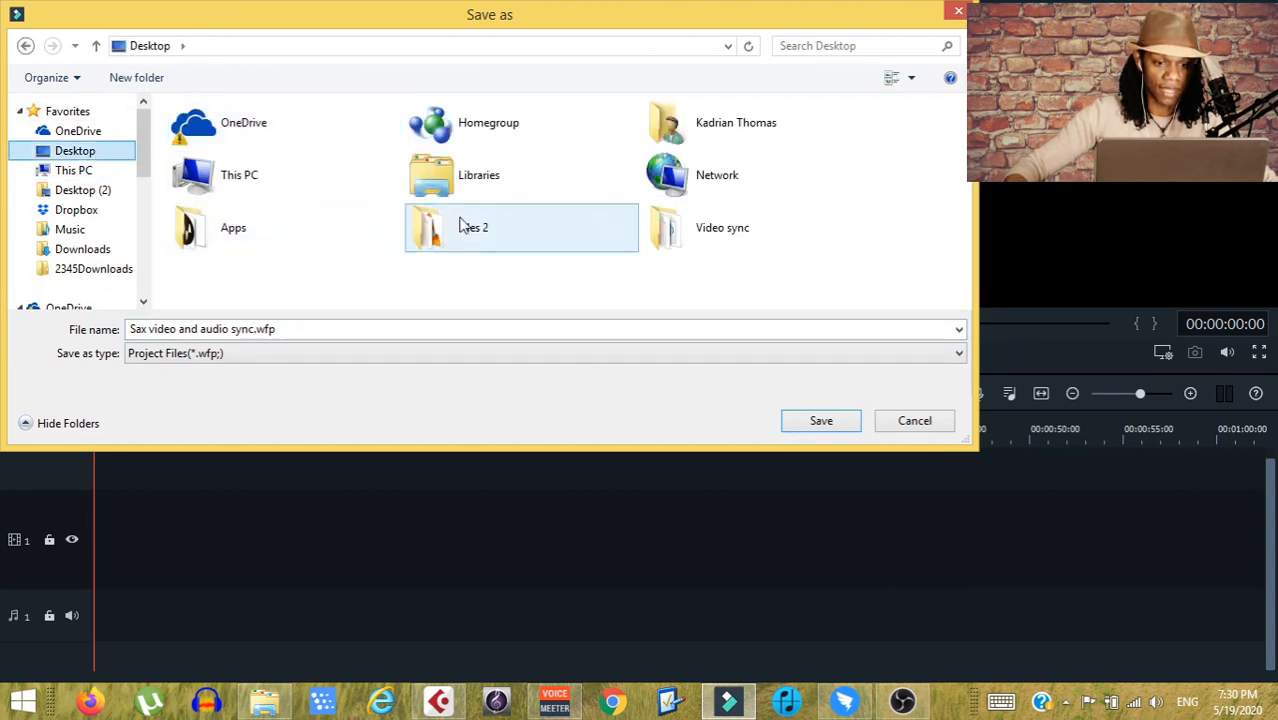
{"action": "double_click", "coordinate": [721, 227]}
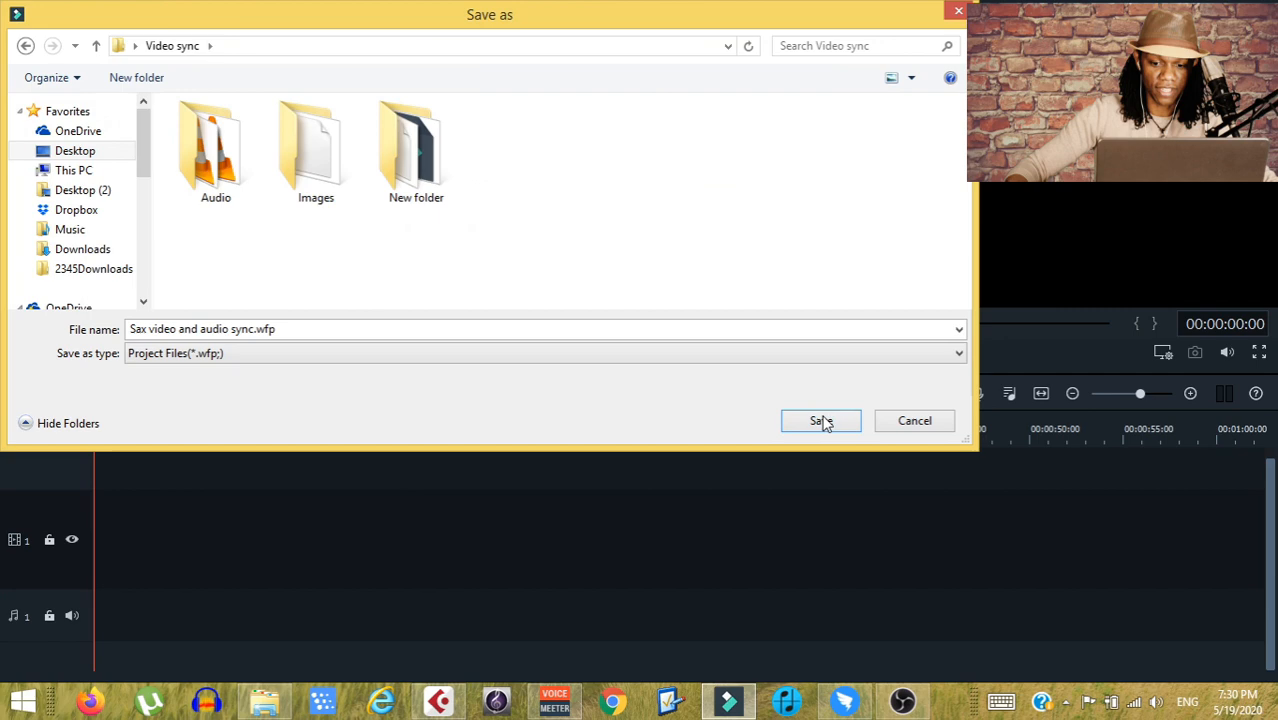
{"action": "left_click", "coordinate": [820, 420]}
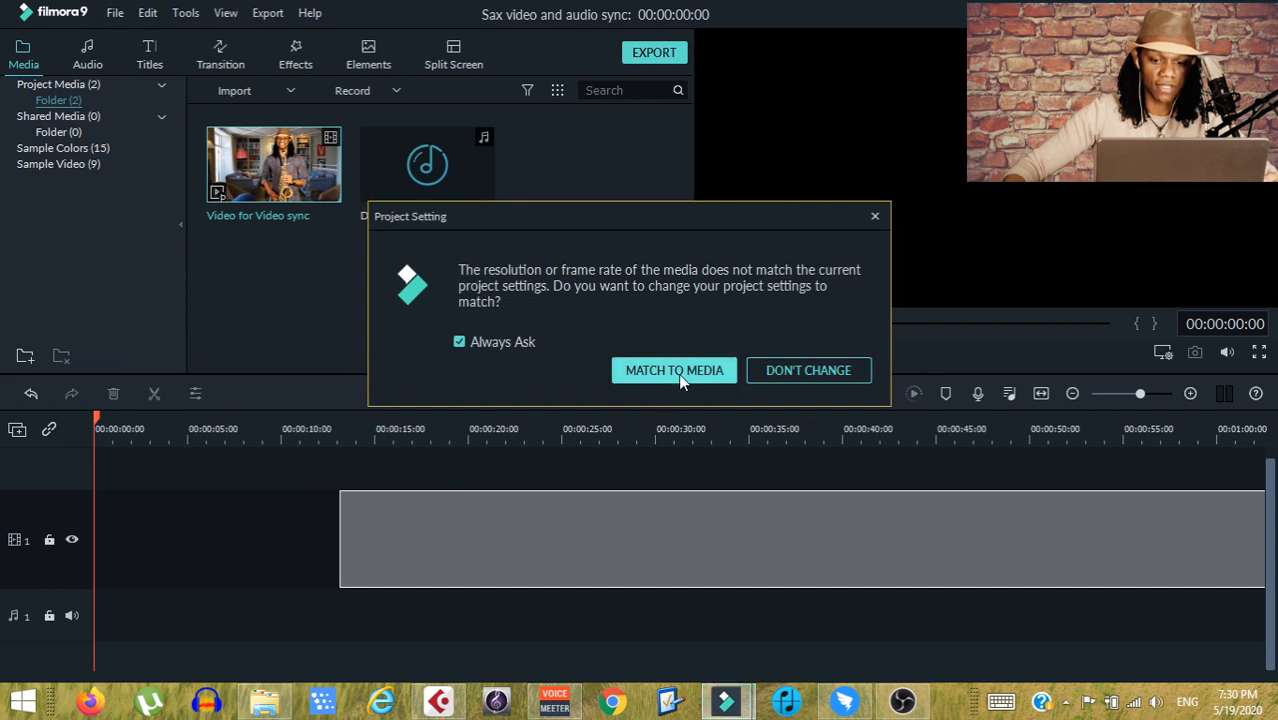
Match project settings to the media and preview the saxophone video with the song.
{"action": "left_click", "coordinate": [674, 370]}
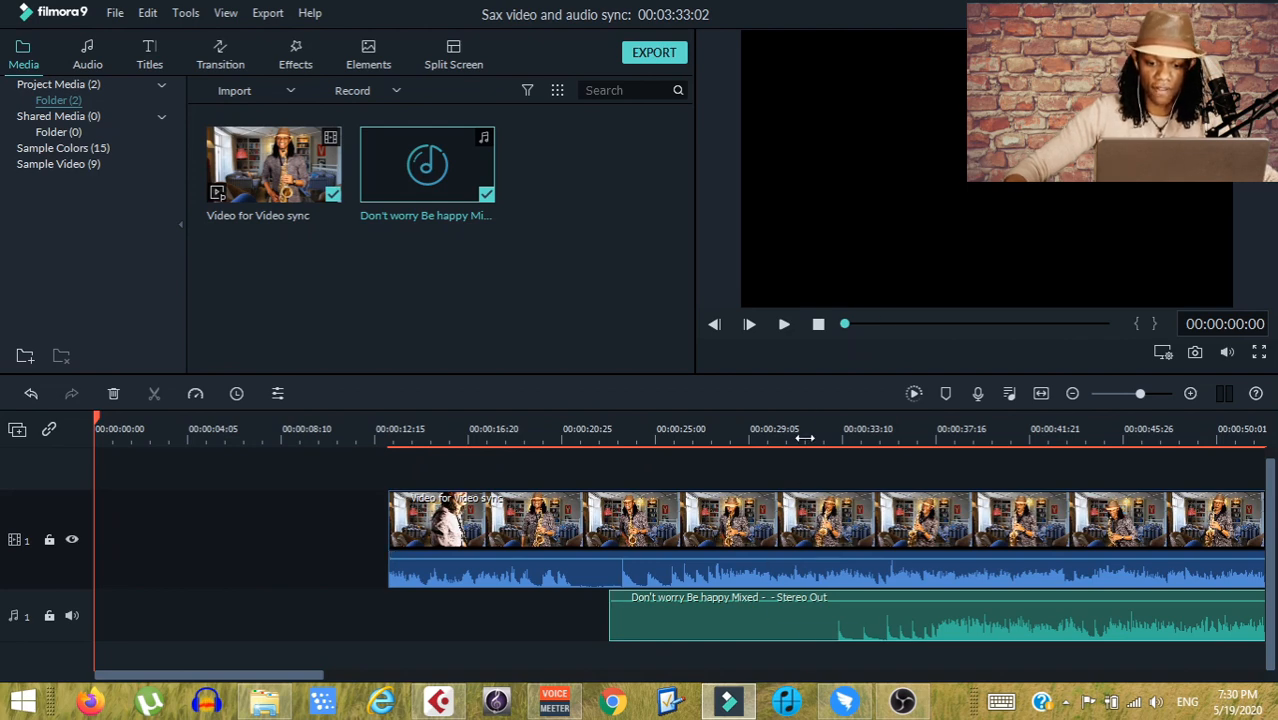
{"action": "left_click", "coordinate": [749, 323]}
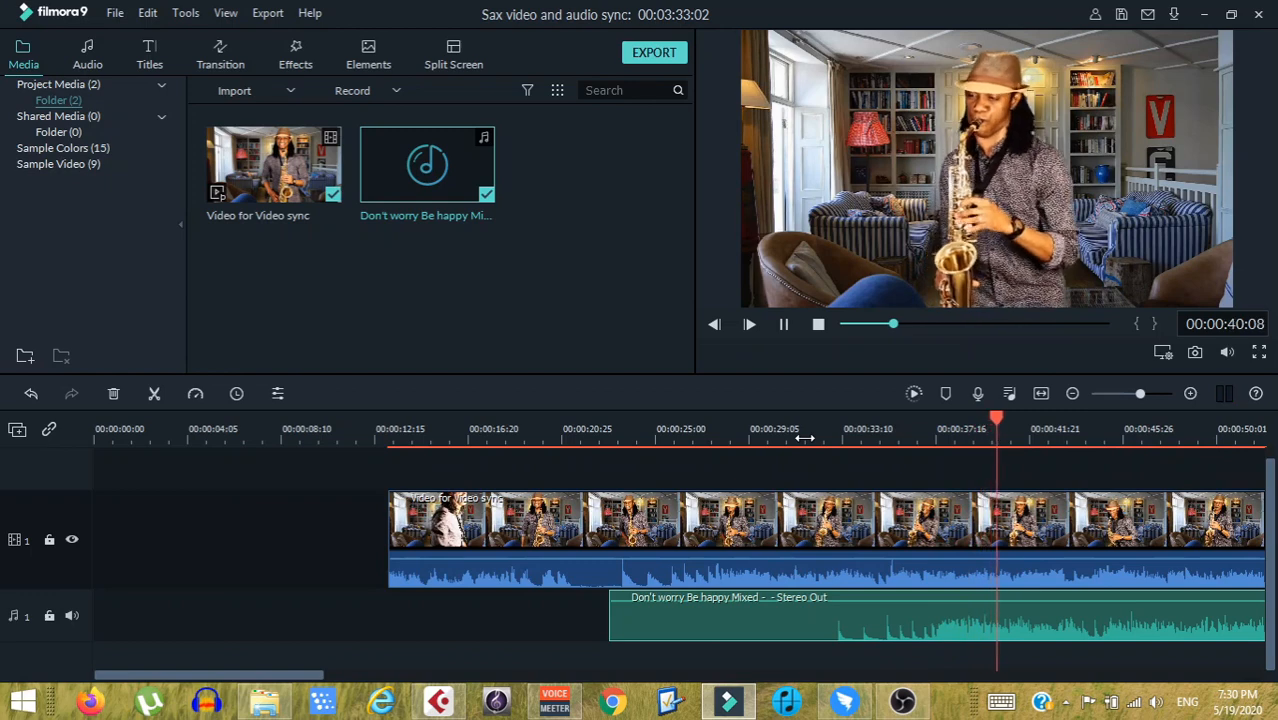
Pause playback, lock video track 1, and move the playhead to about 17 seconds.
{"action": "left_click", "coordinate": [783, 323]}
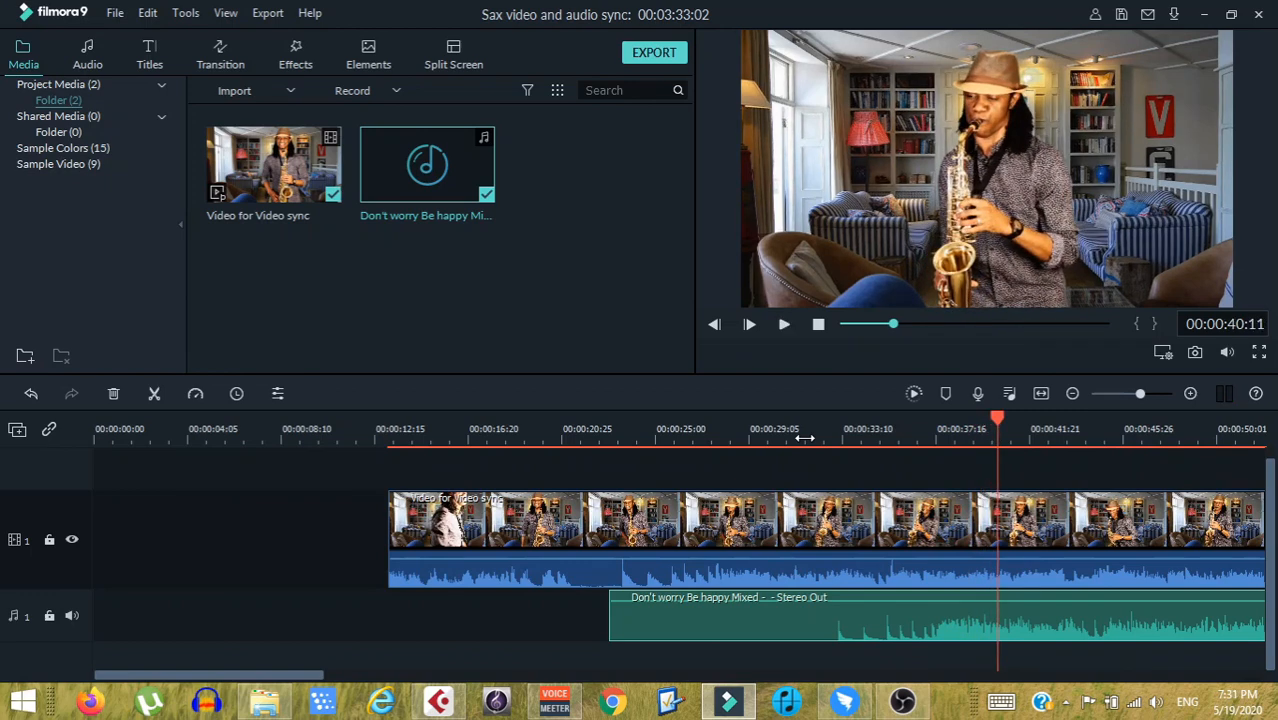
{"action": "mouse_move", "coordinate": [310, 507]}
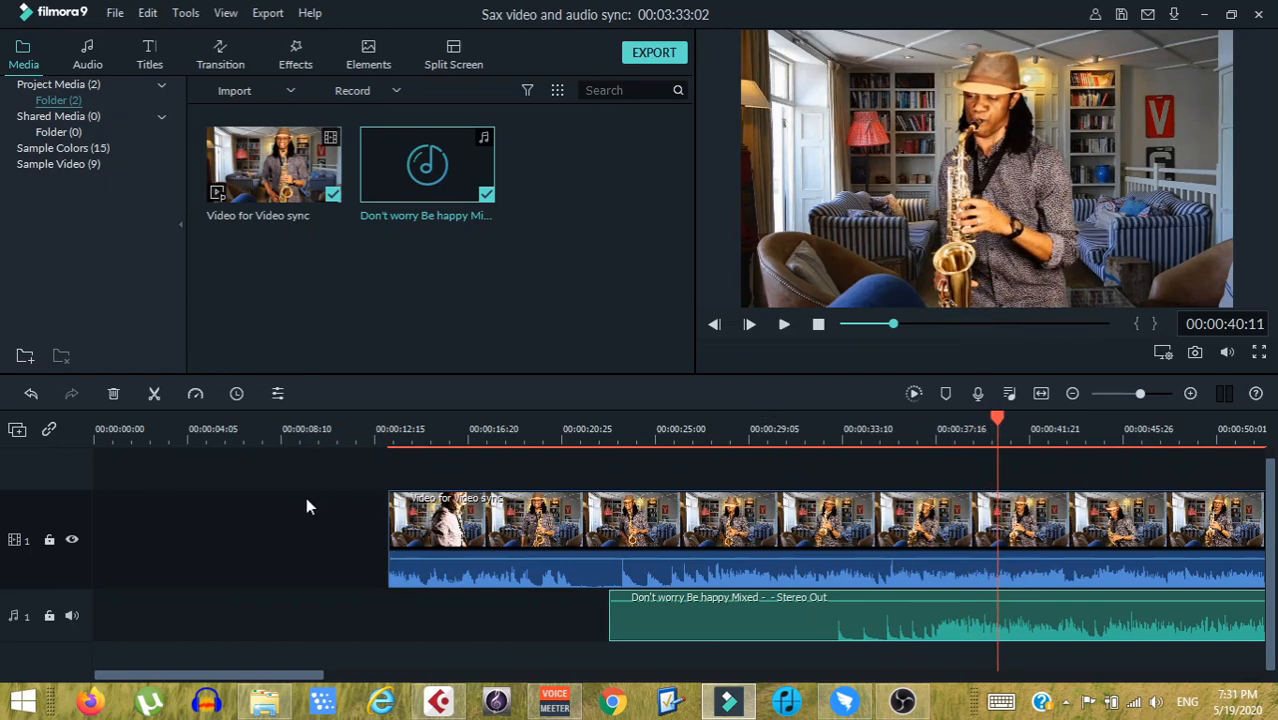
{"action": "left_click", "coordinate": [470, 520]}
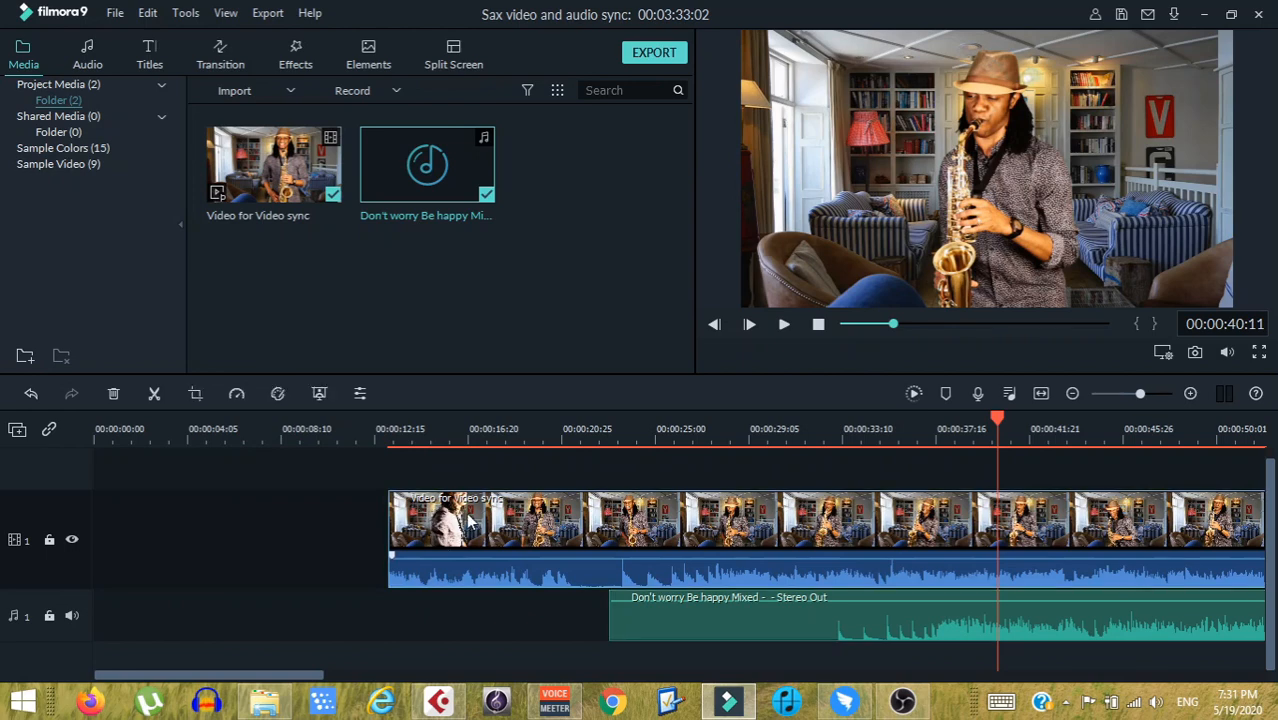
{"action": "mouse_move", "coordinate": [65, 550]}
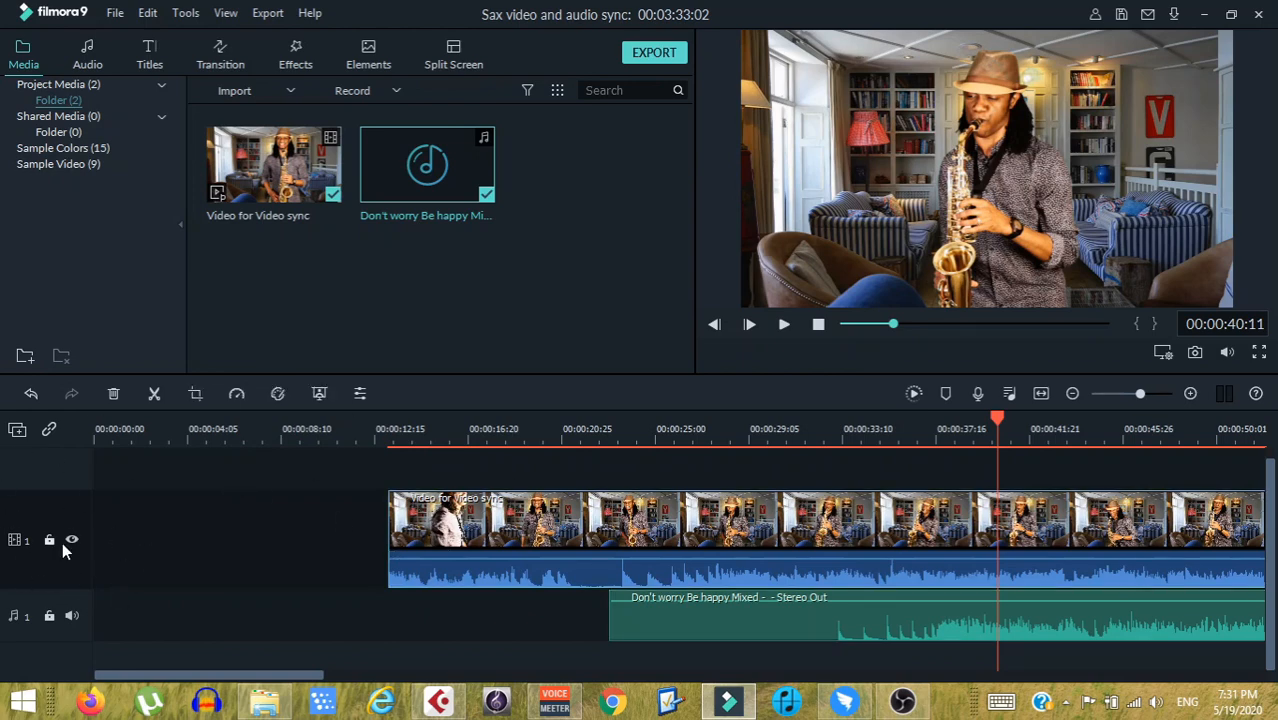
{"action": "left_click", "coordinate": [48, 540]}
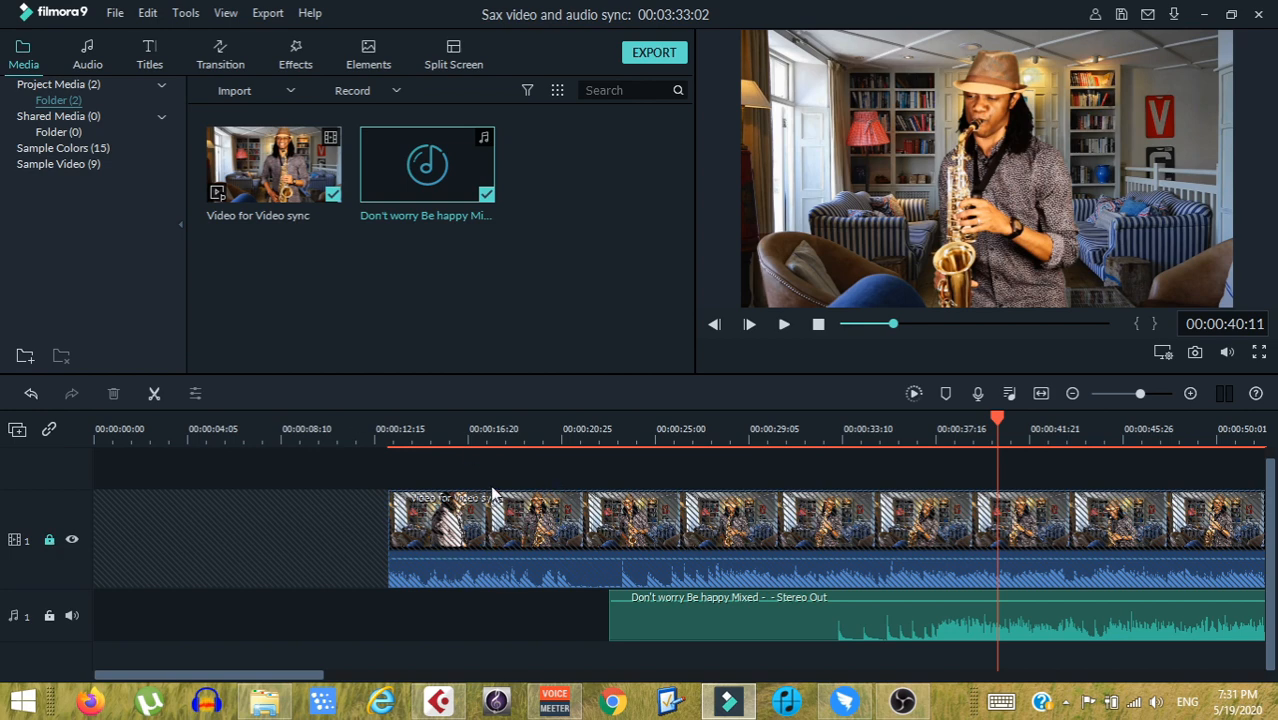
{"action": "mouse_move", "coordinate": [540, 528]}
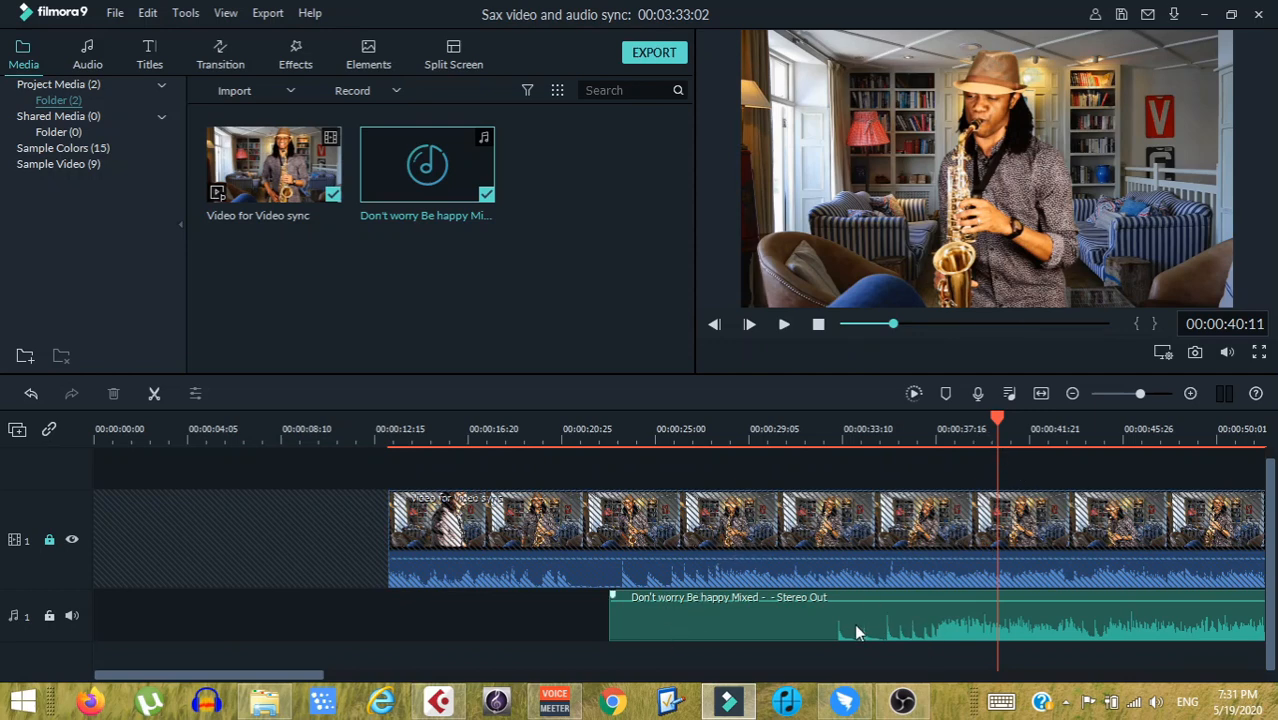
{"action": "mouse_move", "coordinate": [885, 640]}
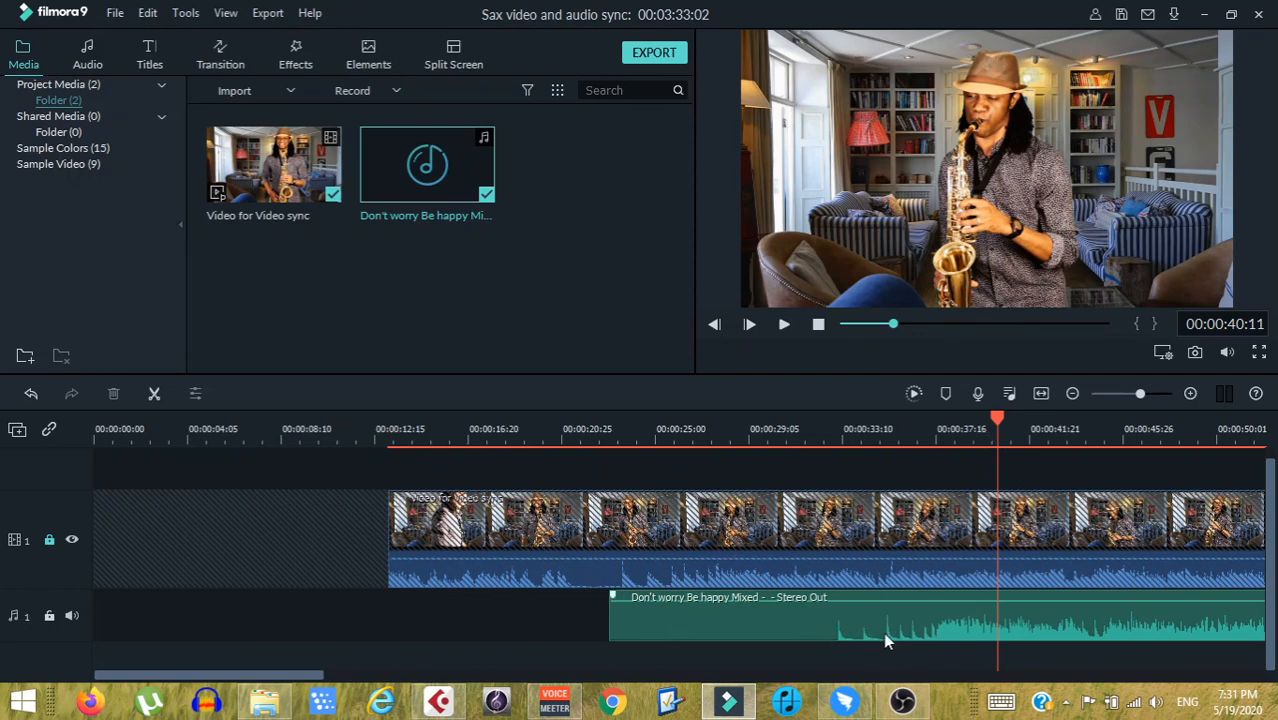
{"action": "mouse_move", "coordinate": [735, 555]}
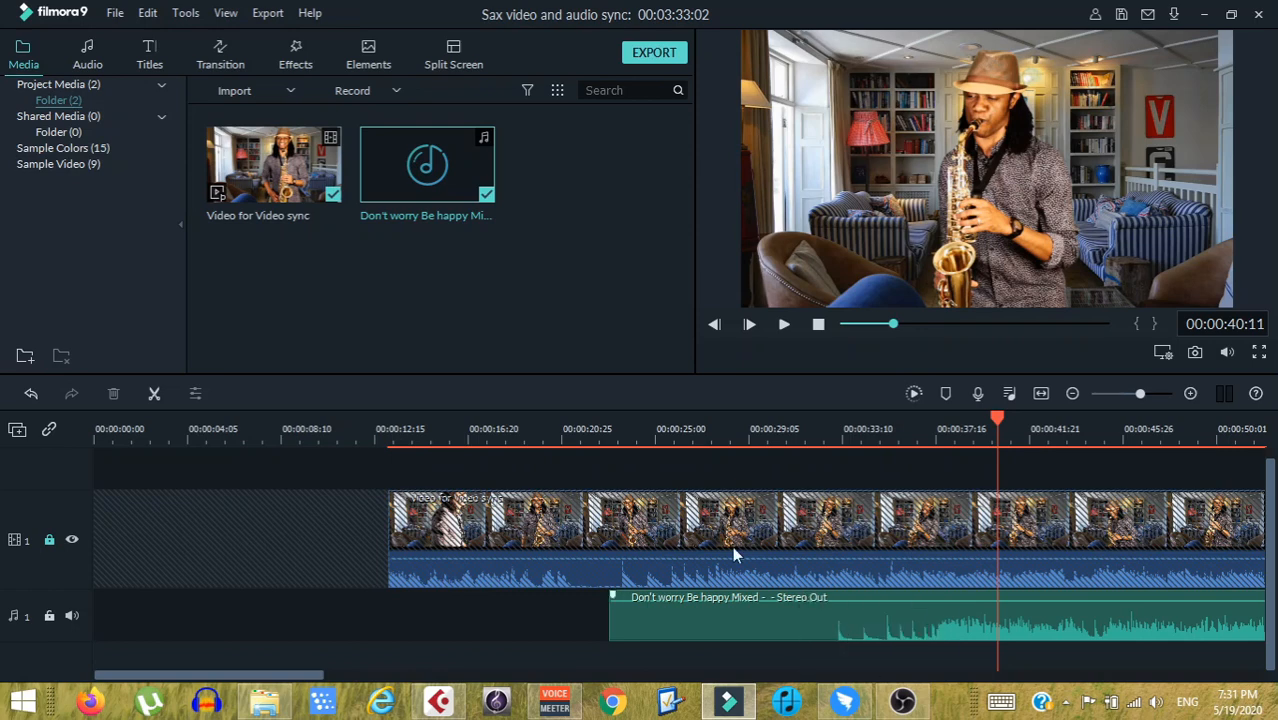
{"action": "mouse_move", "coordinate": [685, 570]}
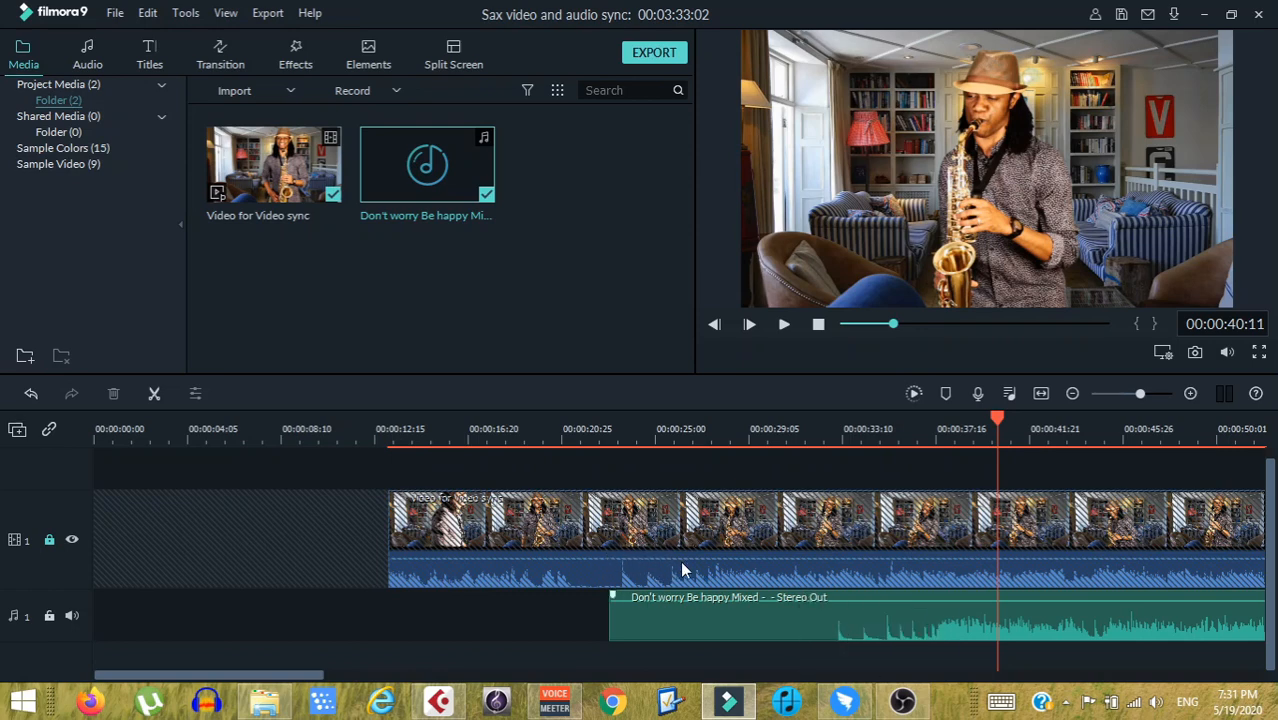
{"action": "mouse_move", "coordinate": [770, 577]}
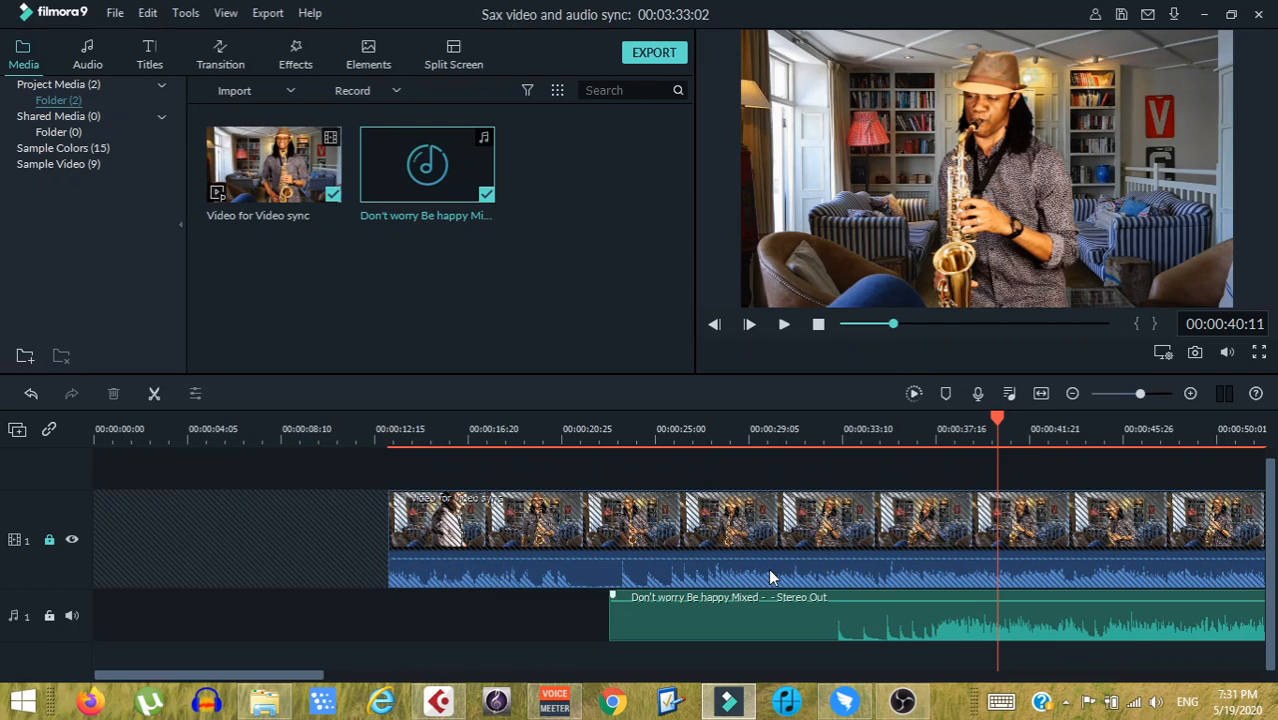
{"action": "mouse_move", "coordinate": [767, 570]}
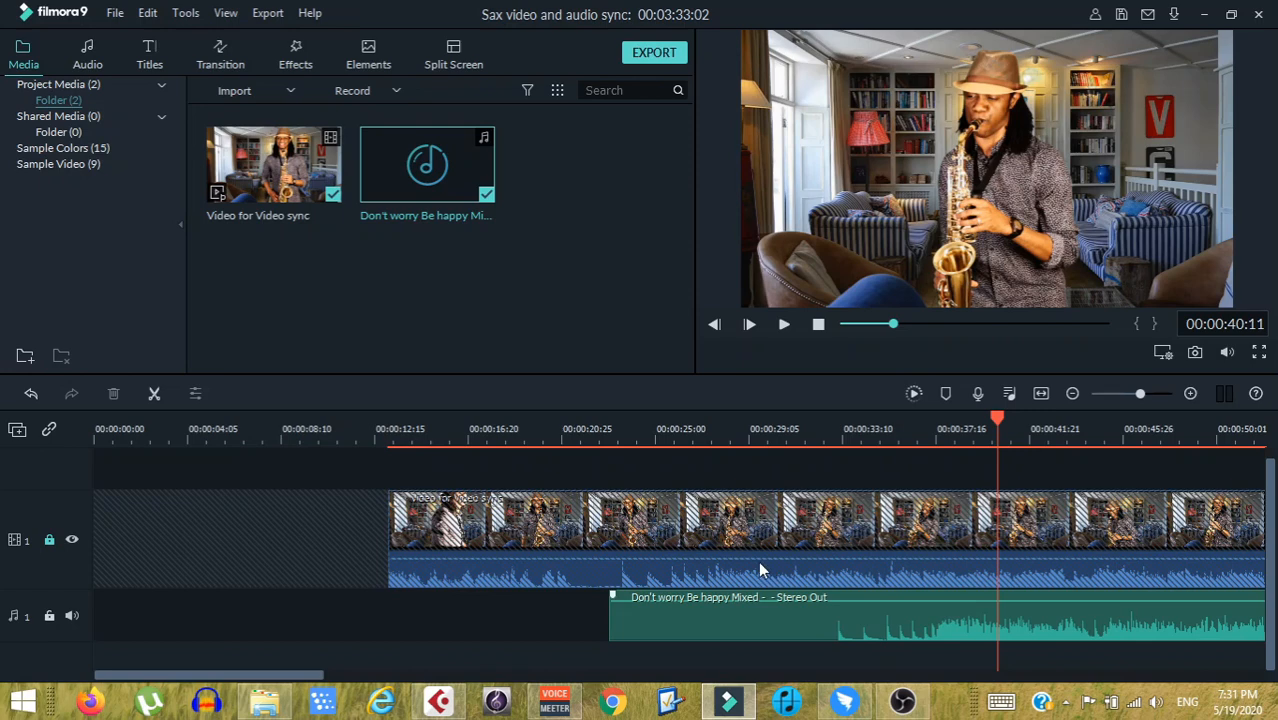
{"action": "mouse_move", "coordinate": [555, 537]}
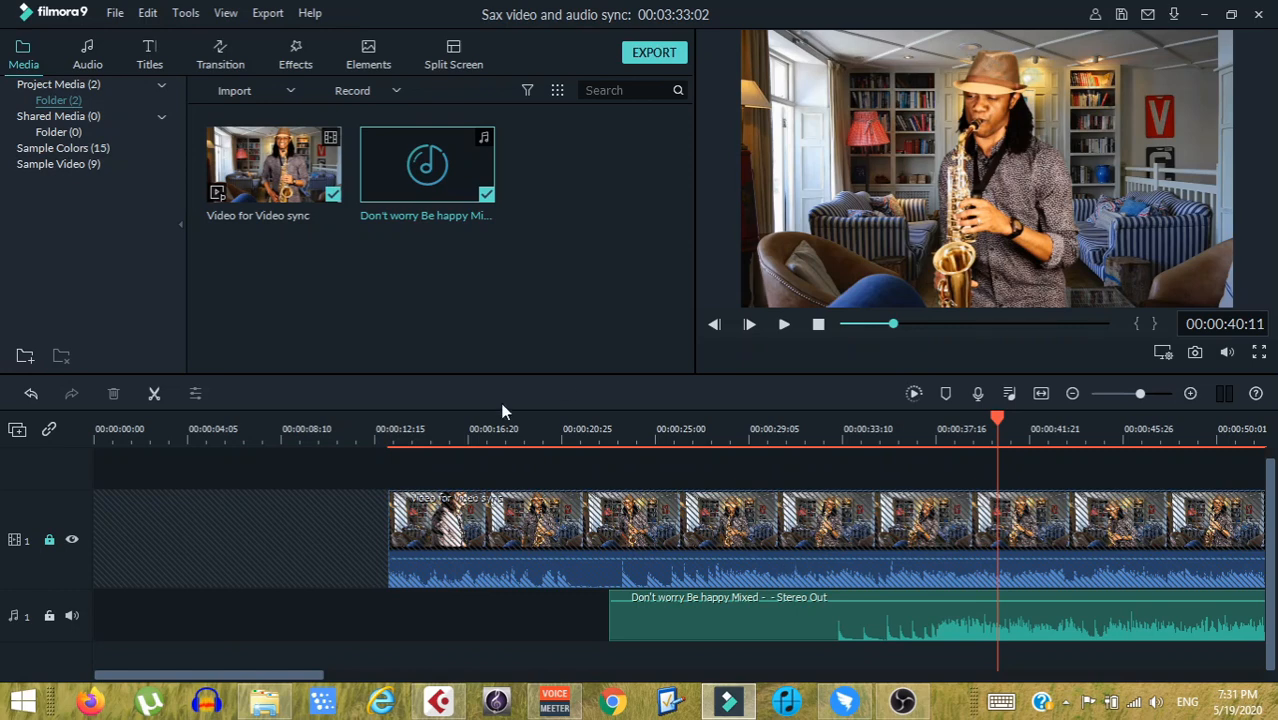
{"action": "left_click", "coordinate": [490, 428]}
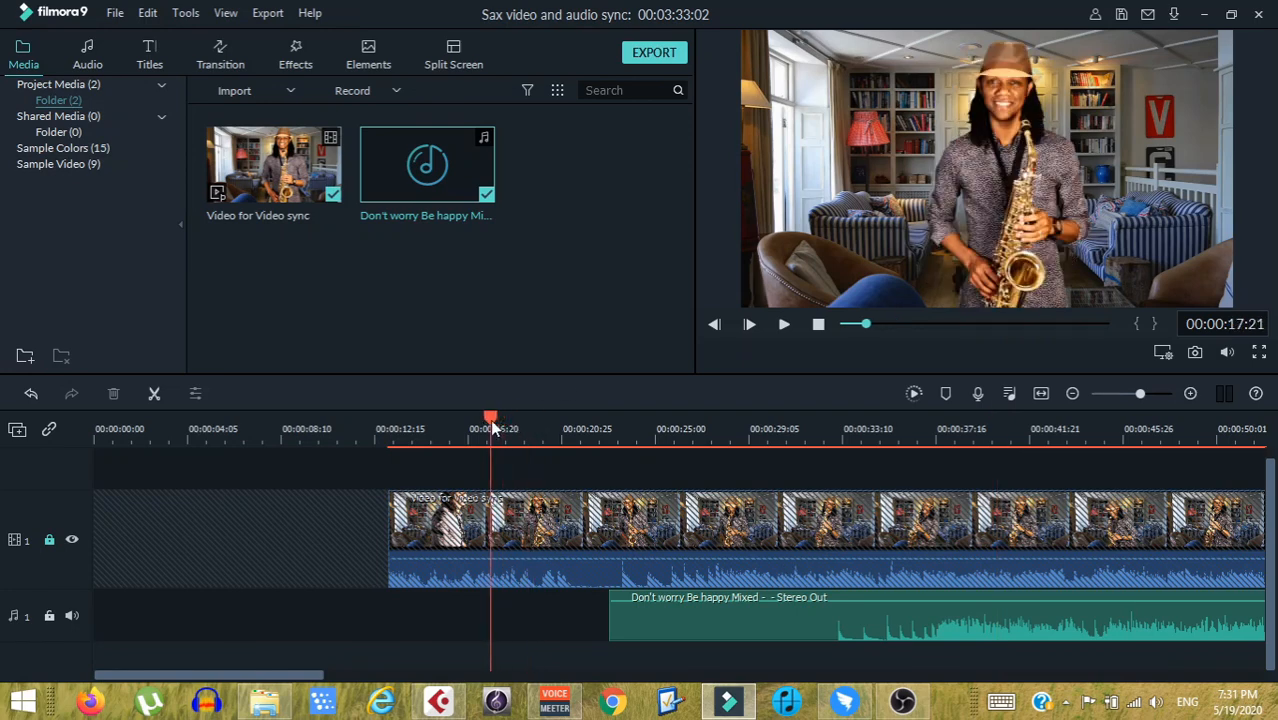
Slide the Don't worry Be happy clip left to start with the saxophone clip.
{"action": "left_click", "coordinate": [527, 440]}
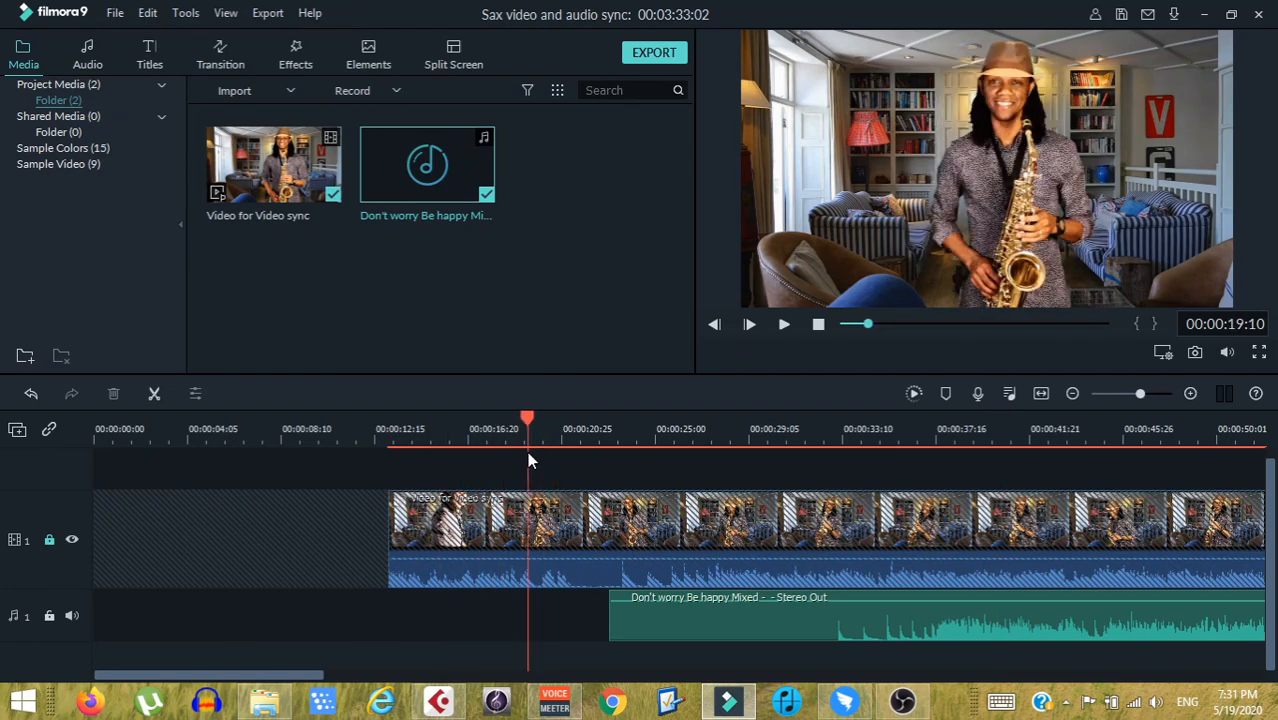
{"action": "left_click", "coordinate": [715, 620]}
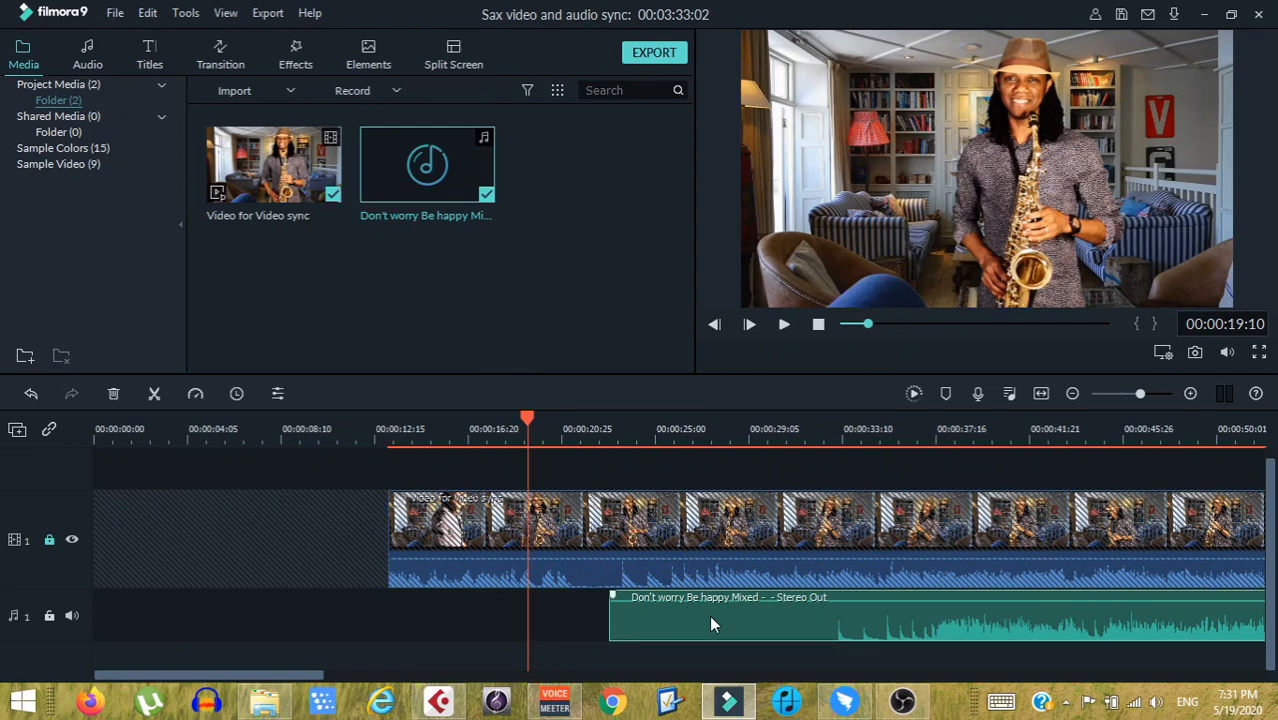
{"action": "left_click_drag", "start_coordinate": [710, 620], "coordinate": [630, 610]}
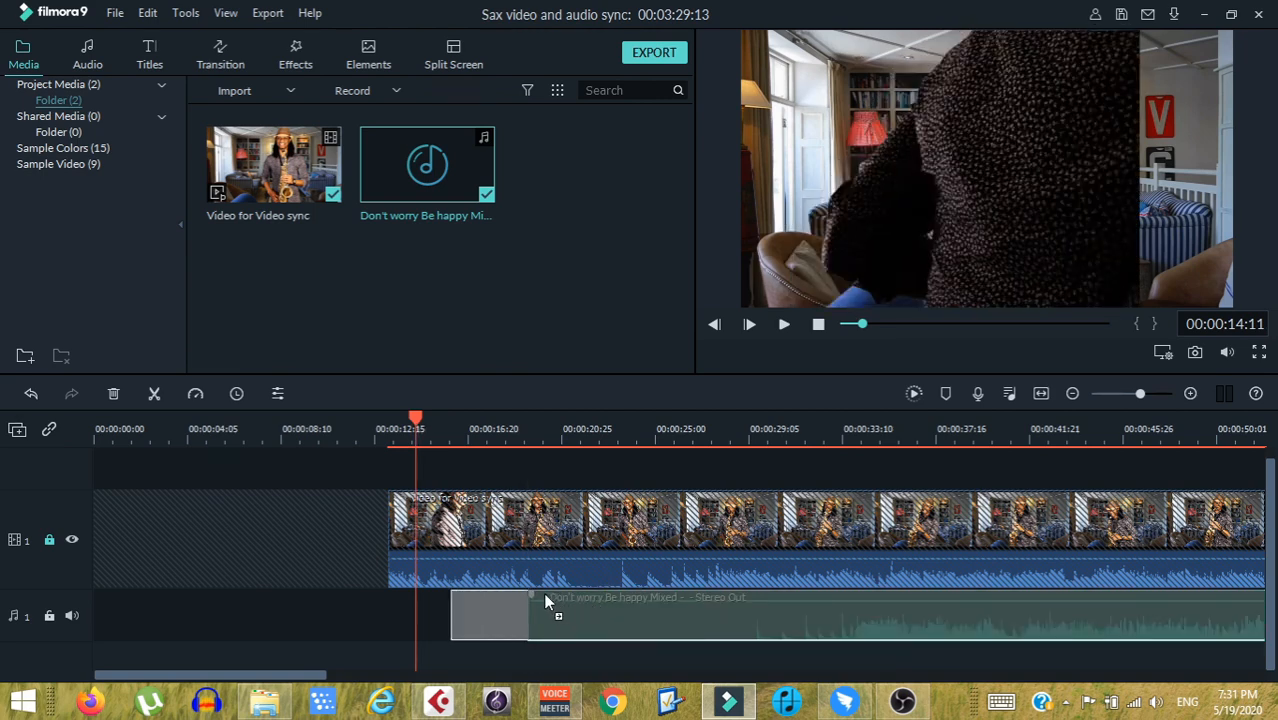
{"action": "left_click_drag", "start_coordinate": [545, 600], "coordinate": [420, 600]}
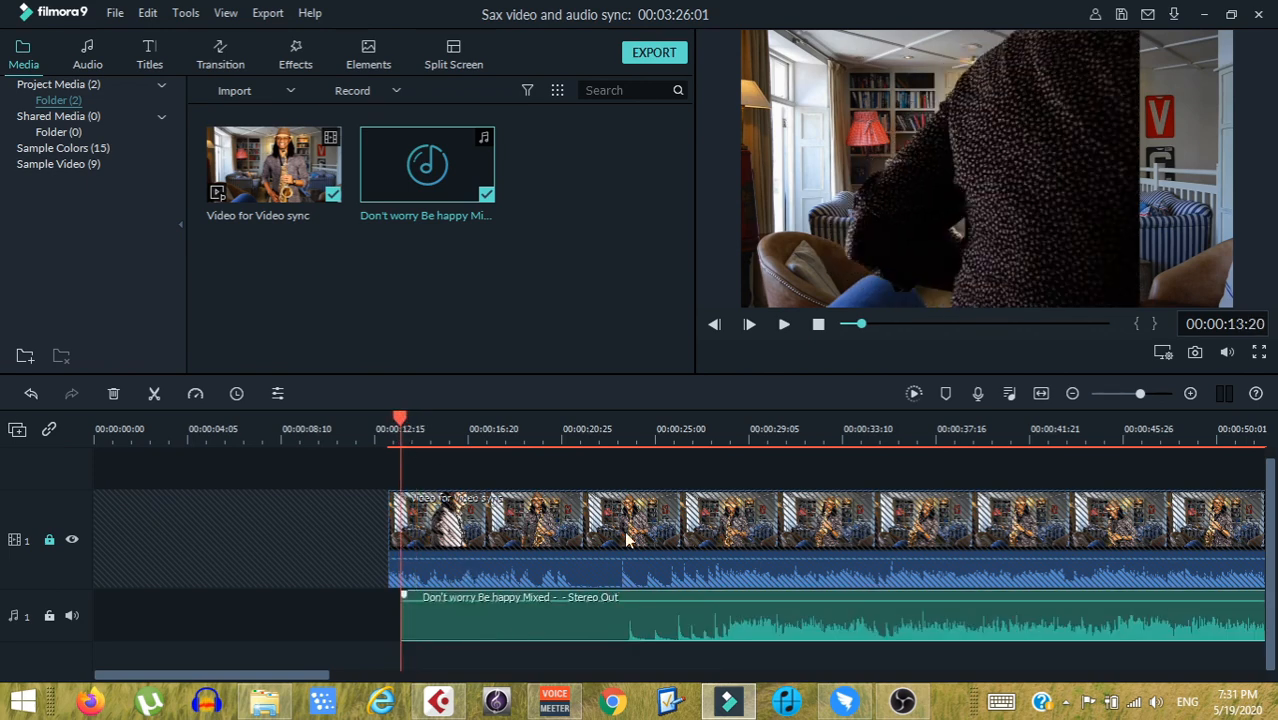
{"action": "left_click", "coordinate": [396, 420]}
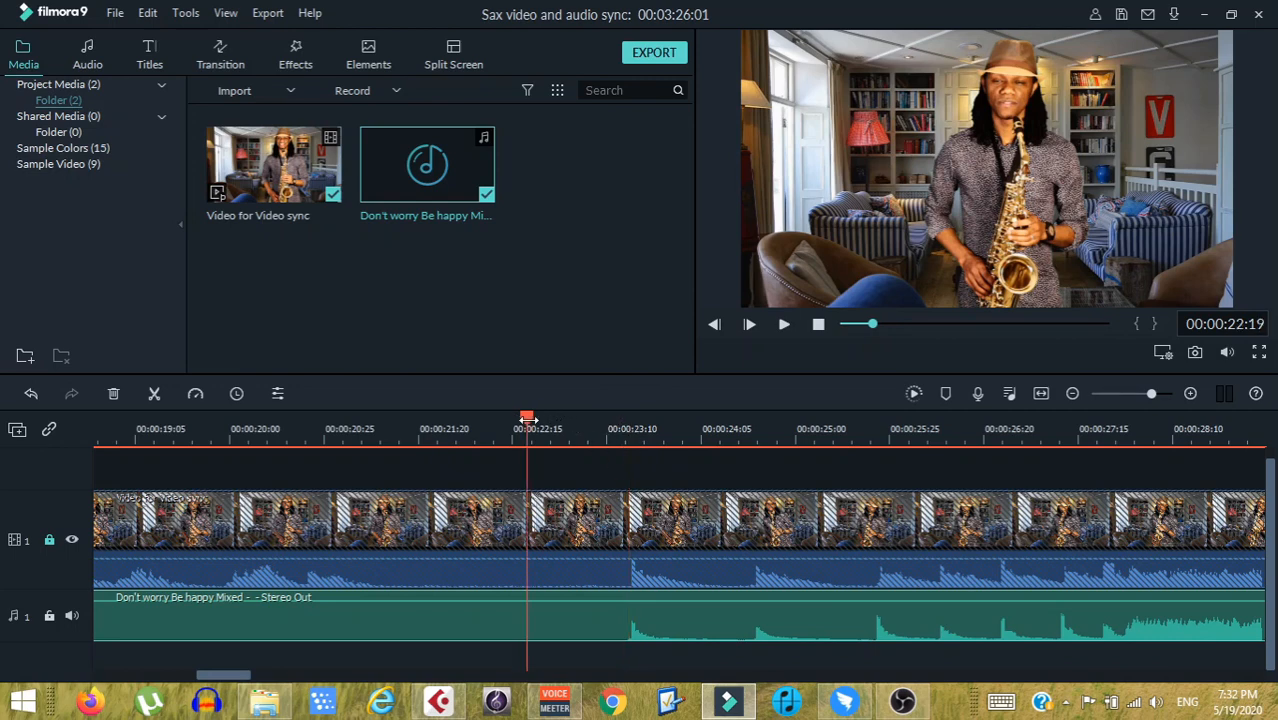
Play the saxophone clip with the realigned song past the 40-second mark.
{"action": "left_click", "coordinate": [749, 323]}
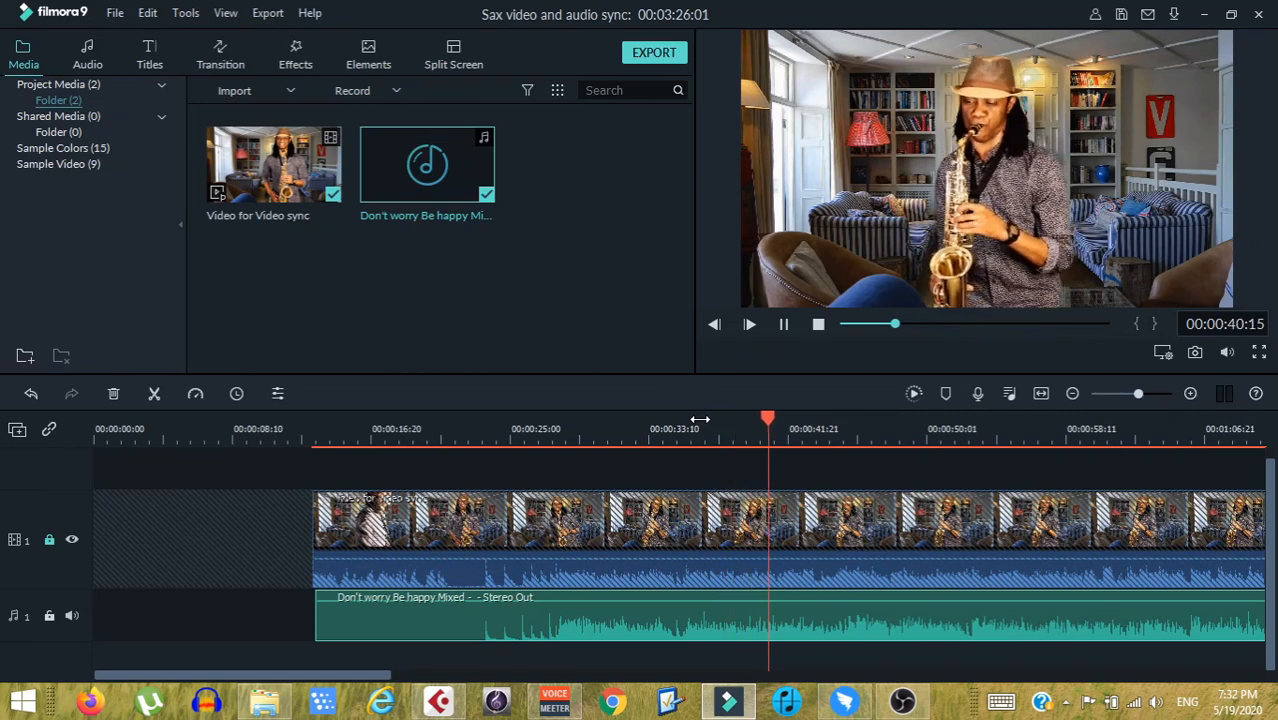
Stop playback with the playhead near 23 seconds.
{"action": "left_click", "coordinate": [783, 323]}
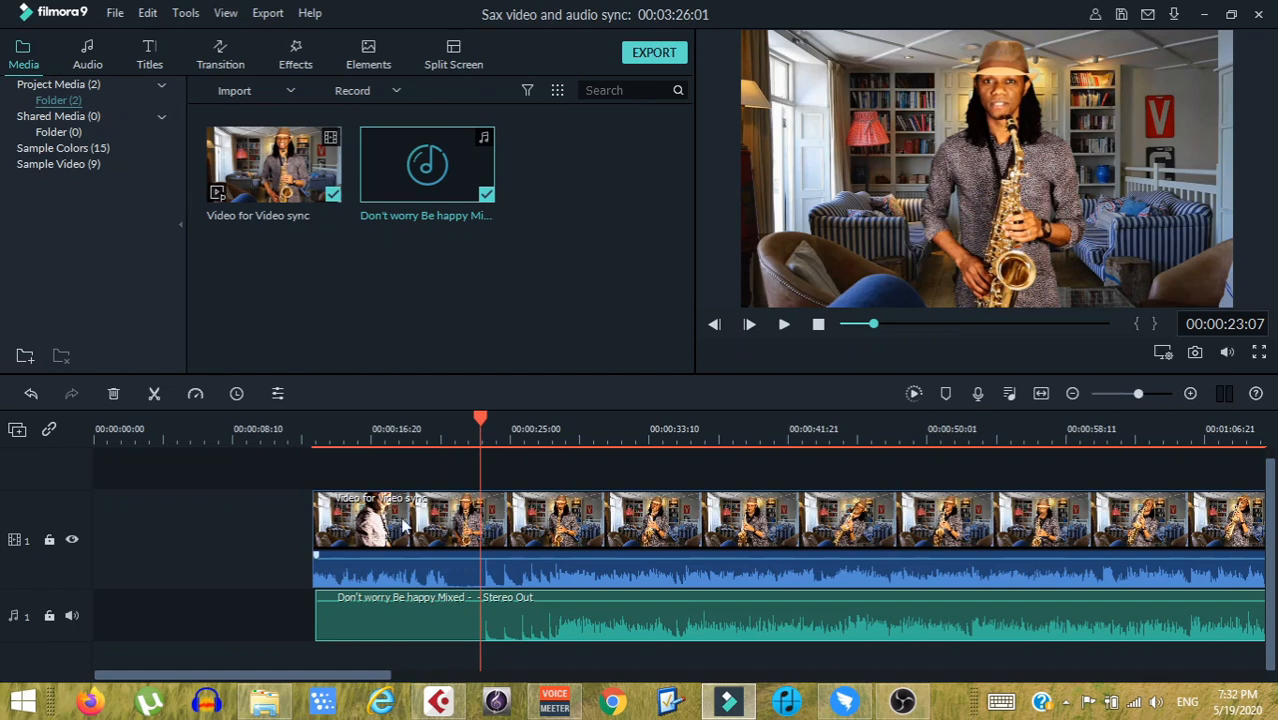
{"action": "mouse_move", "coordinate": [369, 583]}
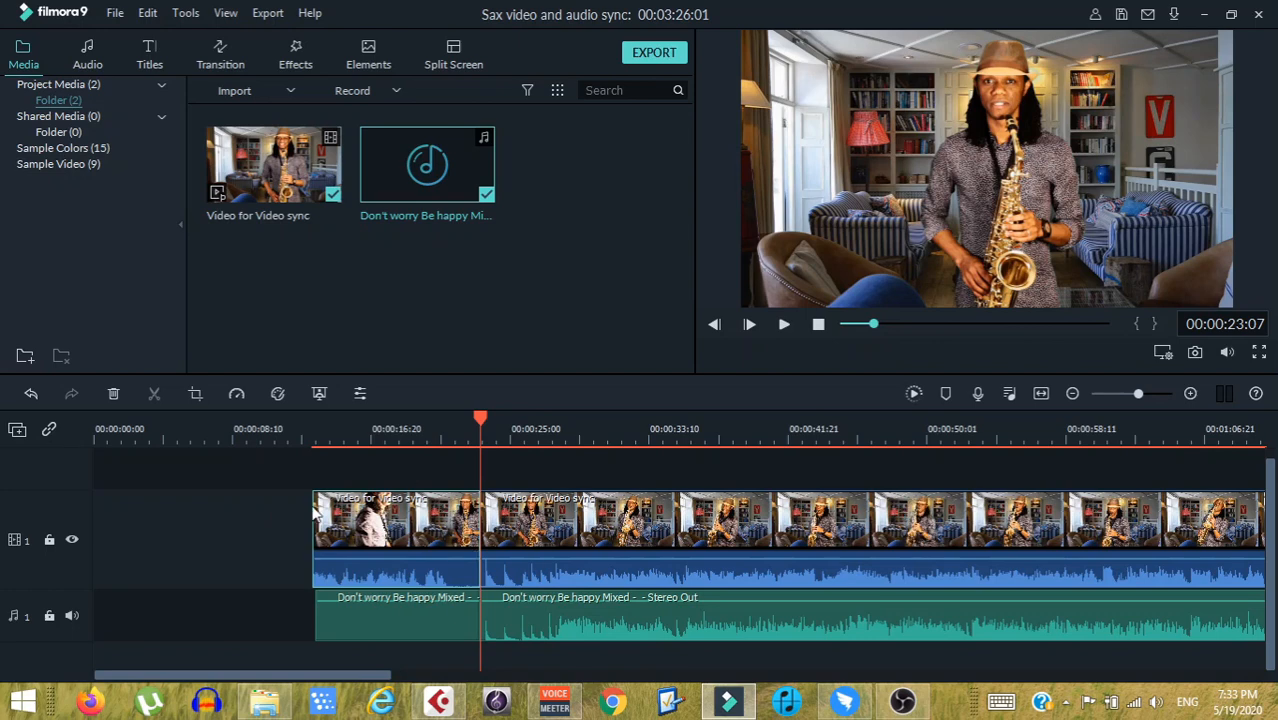
{"action": "mouse_move", "coordinate": [378, 635]}
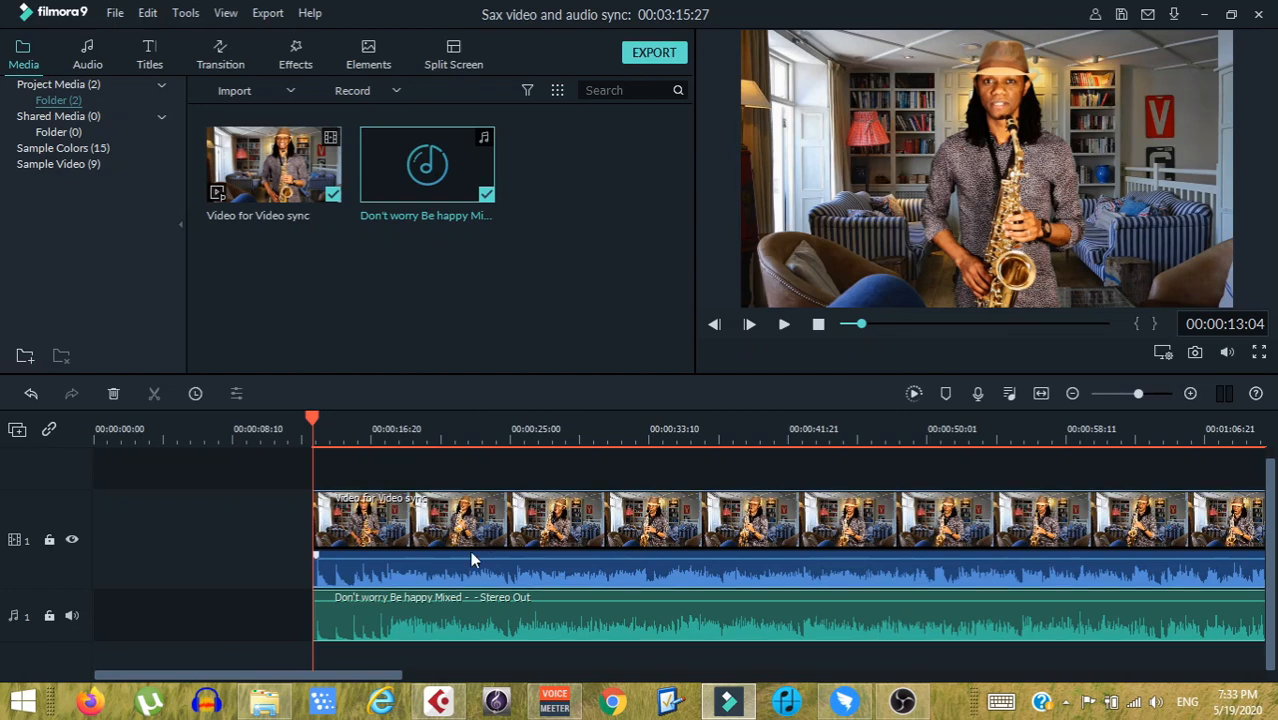
{"action": "mouse_move", "coordinate": [490, 557]}
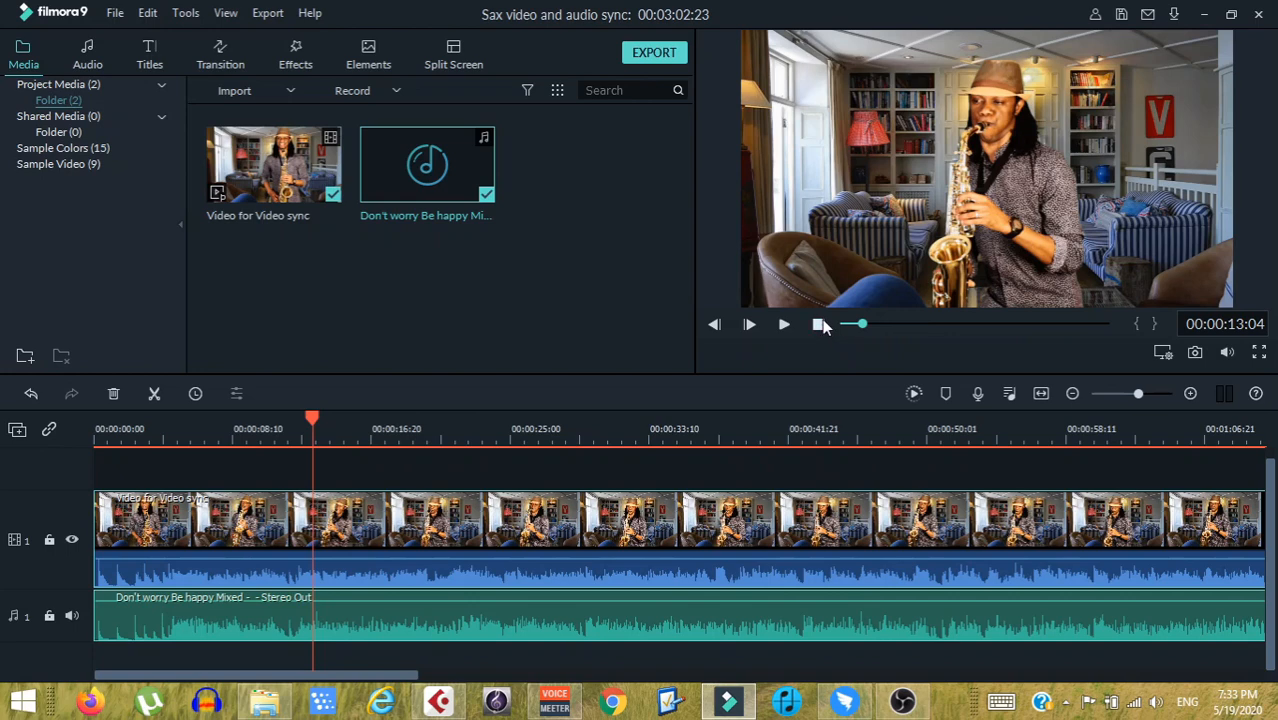
{"action": "left_click", "coordinate": [818, 323]}
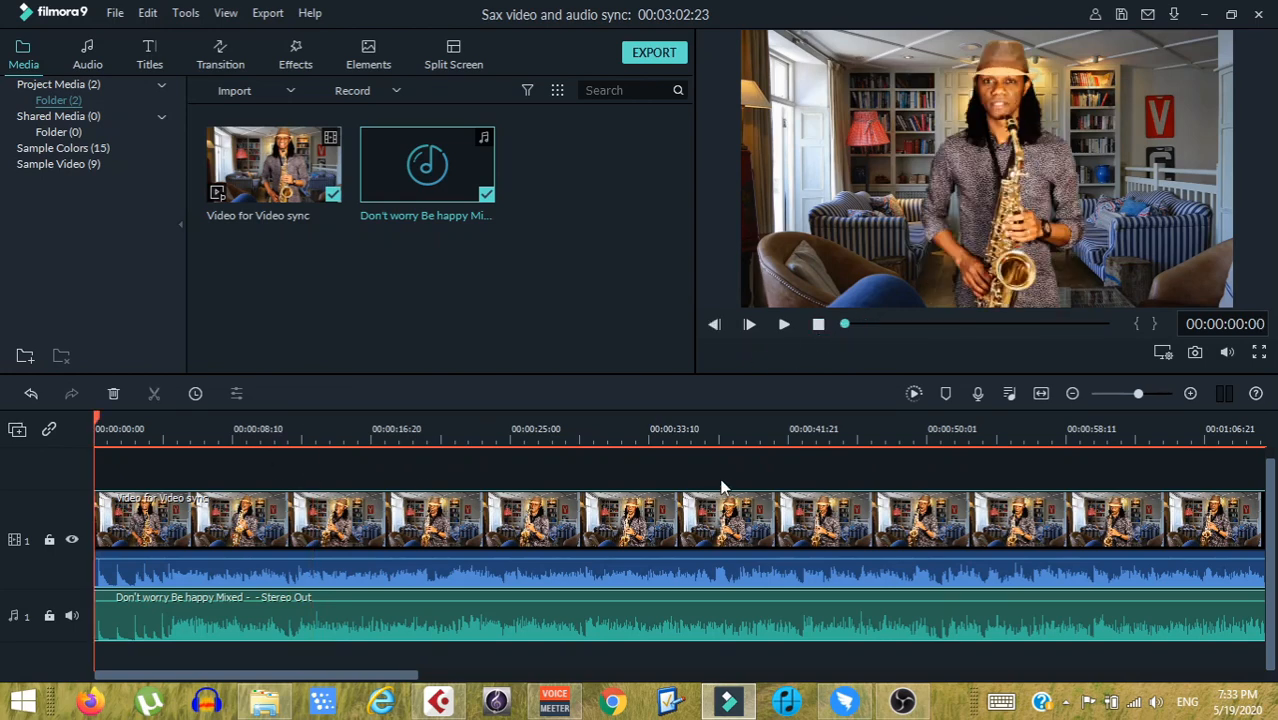
{"action": "left_click", "coordinate": [749, 324]}
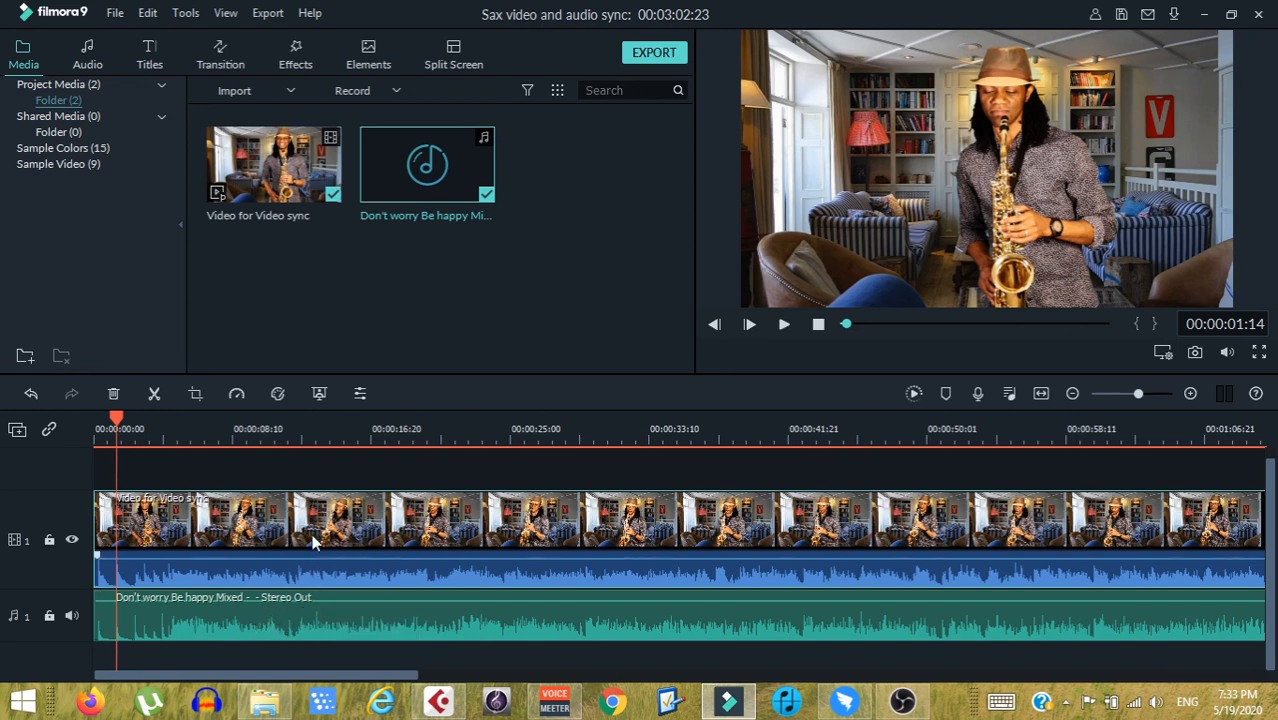
Mute the saxophone clip's own sound and play the timeline to hear the song alone.
{"action": "right_click", "coordinate": [315, 520]}
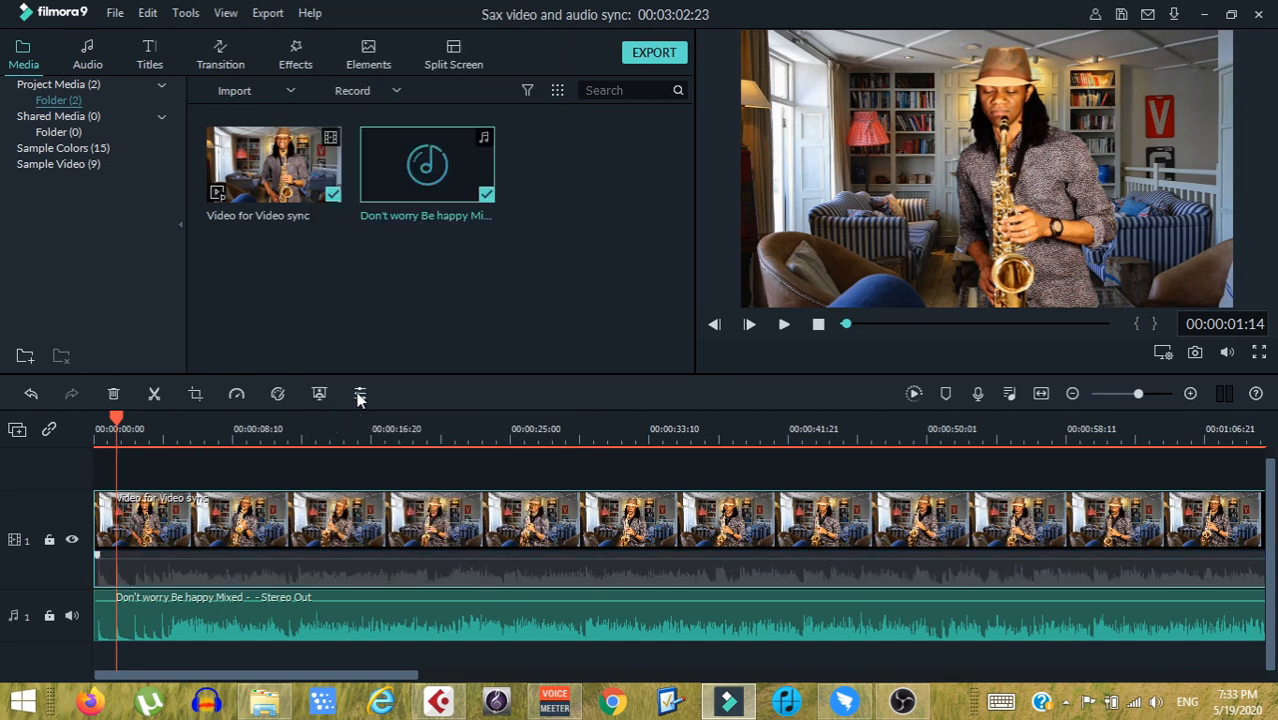
{"action": "left_click", "coordinate": [749, 324]}
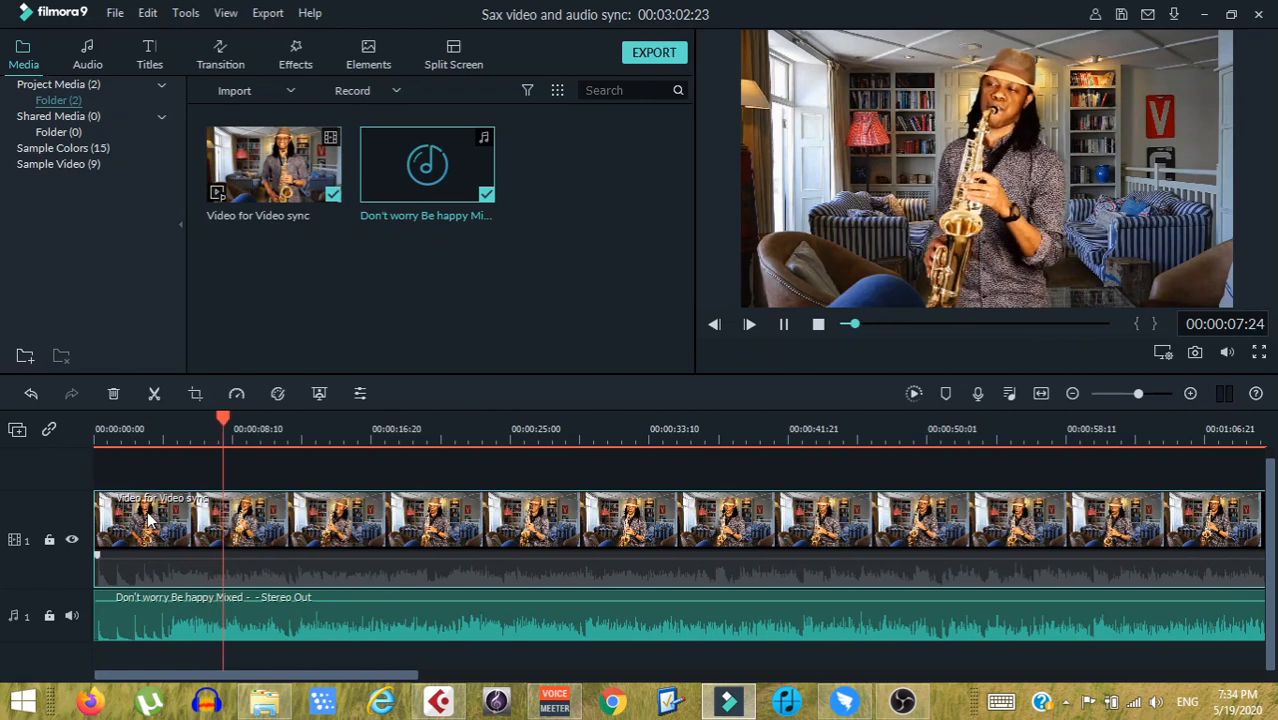
{"action": "left_click", "coordinate": [749, 323]}
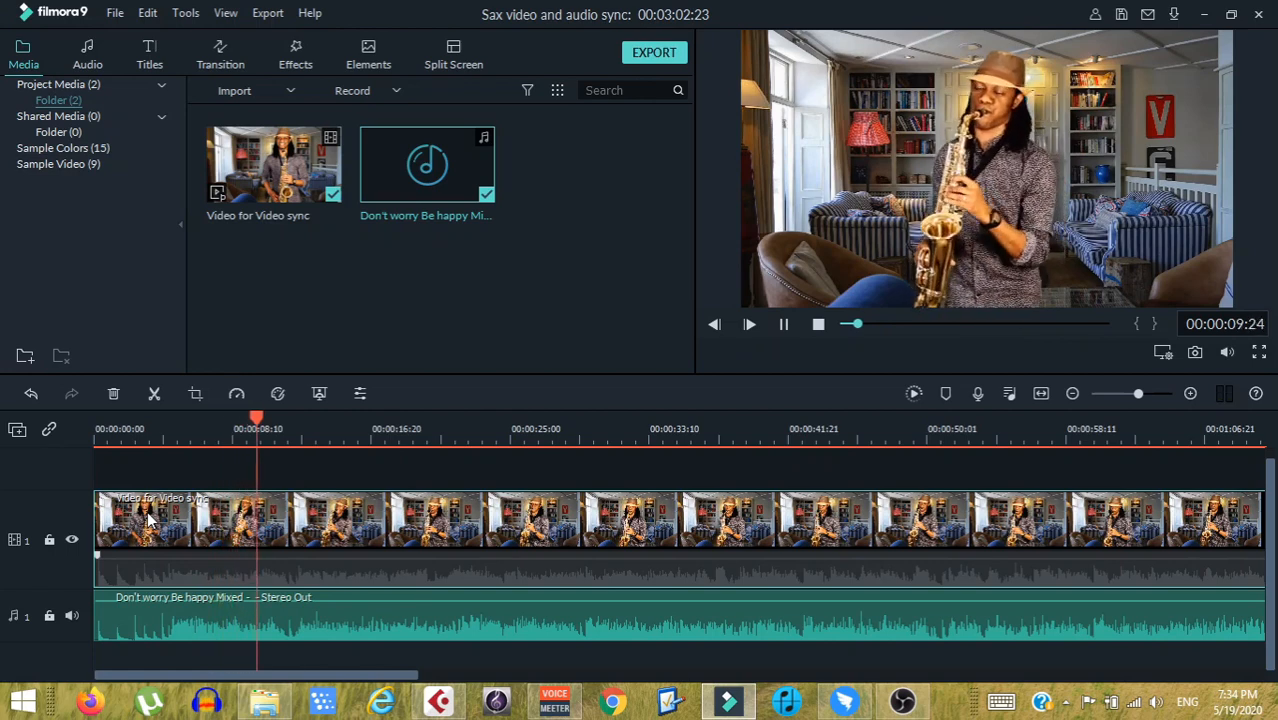
{"action": "left_click", "coordinate": [749, 323]}
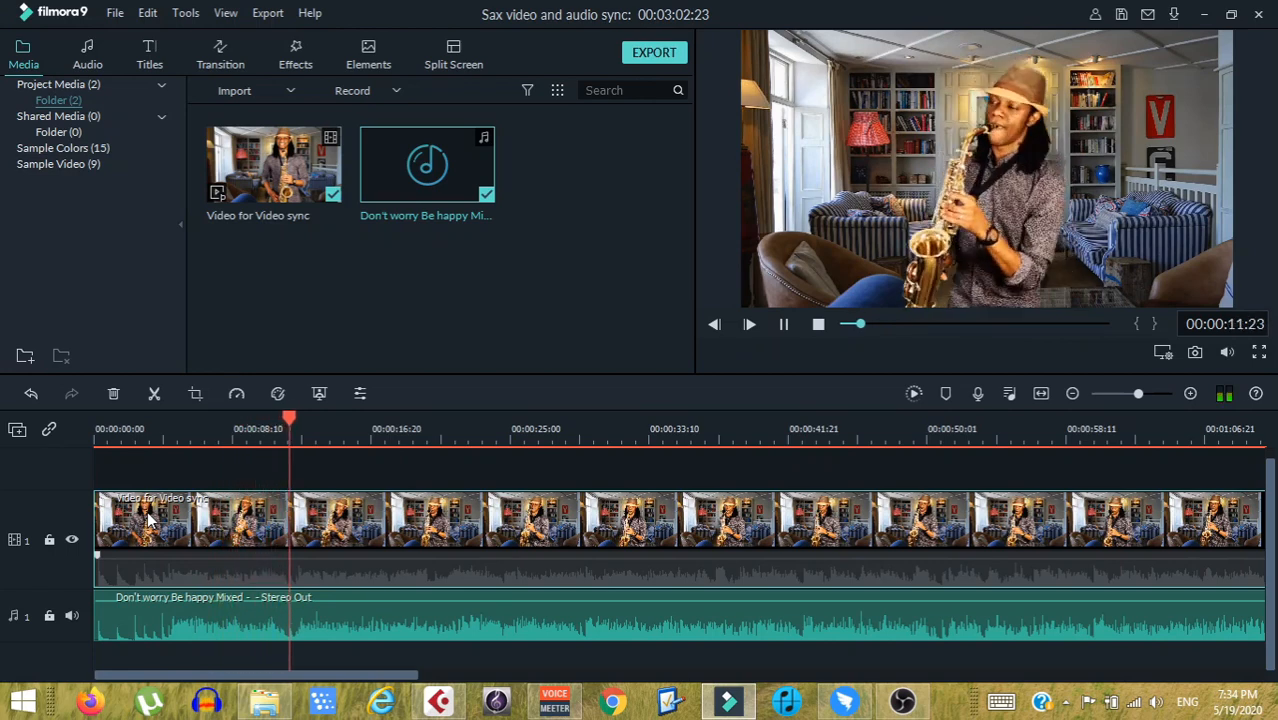
{"action": "left_click", "coordinate": [749, 323]}
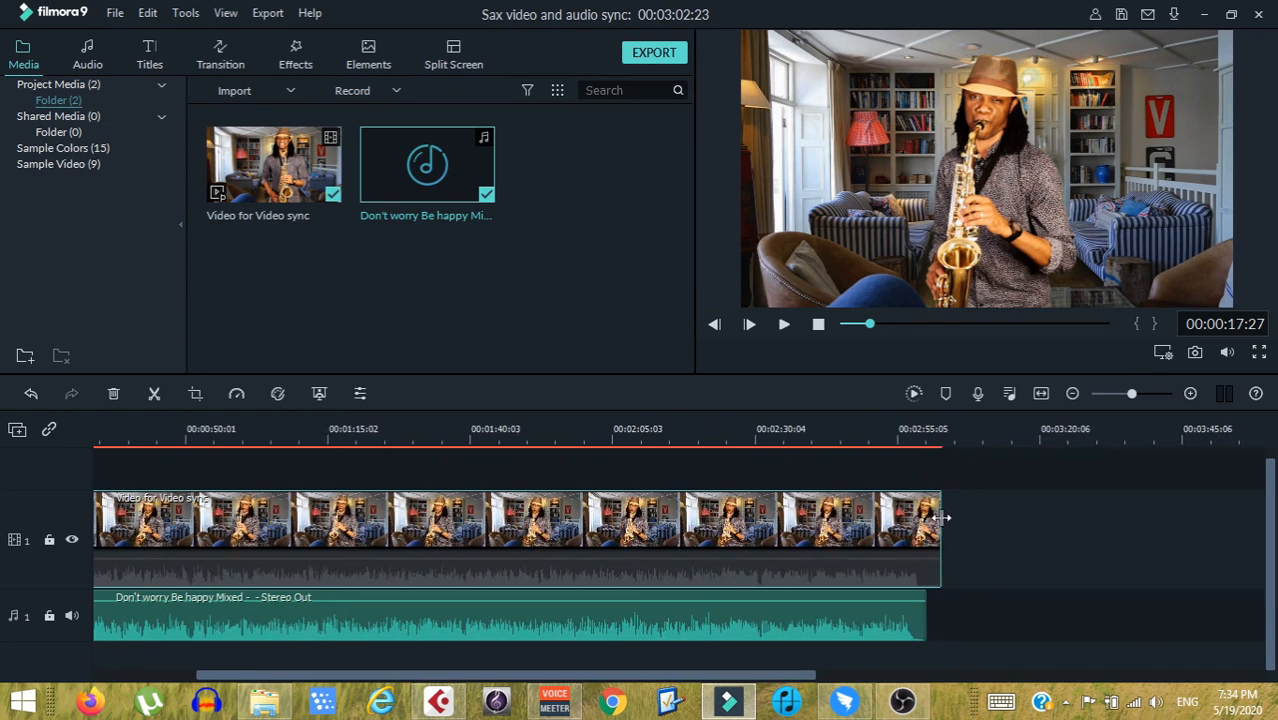
Trim the saxophone clip to the song's end, add a short Black clip, and preview.
{"action": "left_click_drag", "start_coordinate": [940, 517], "coordinate": [928, 517]}
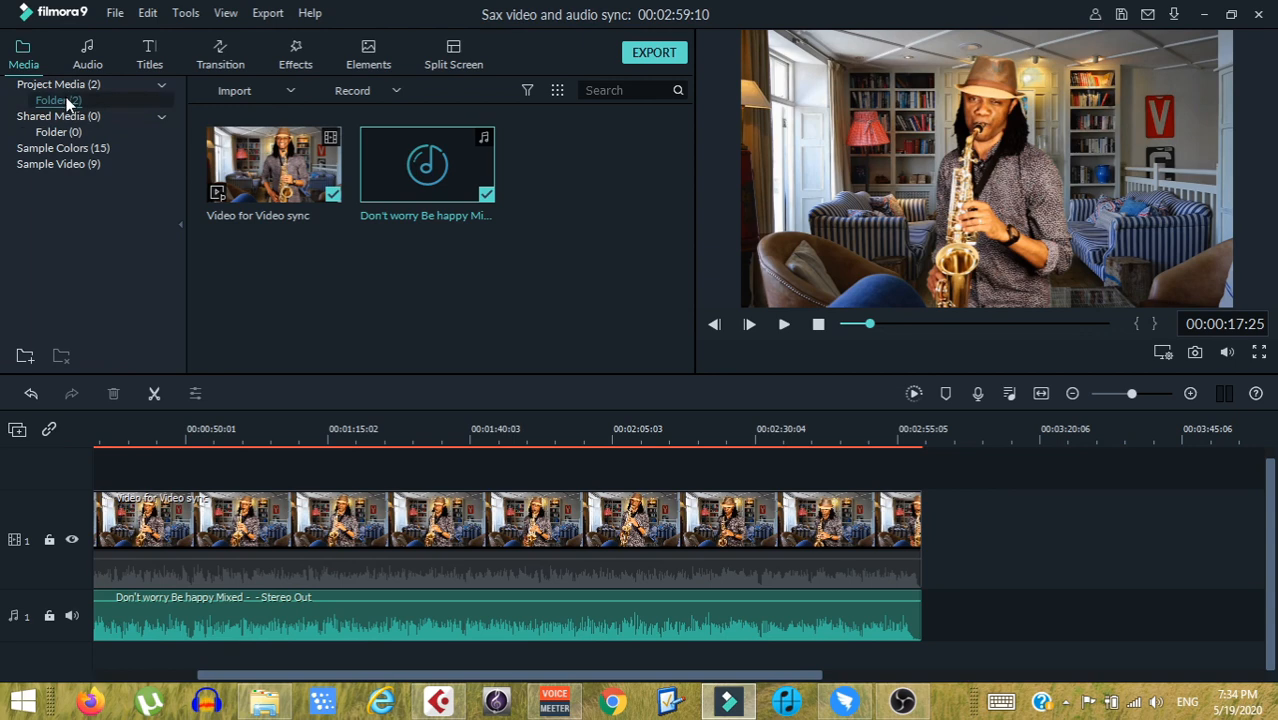
{"action": "left_click", "coordinate": [63, 147]}
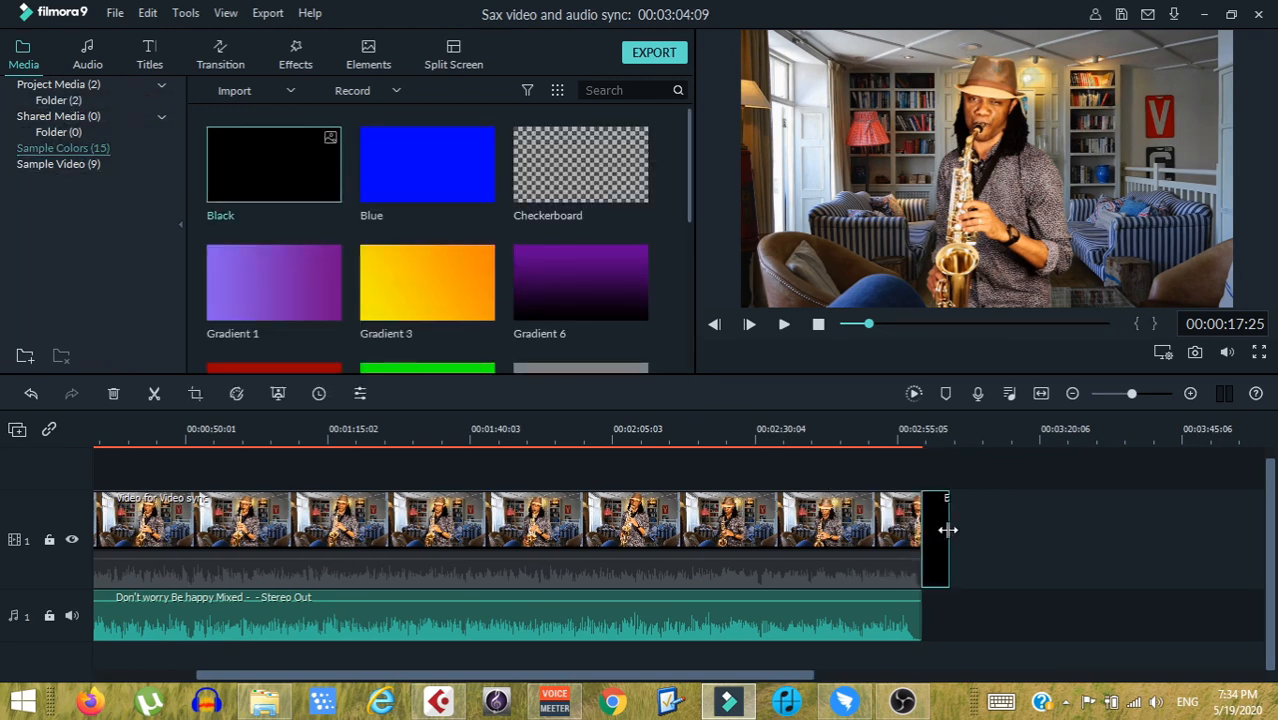
{"action": "left_click_drag", "start_coordinate": [947, 530], "coordinate": [925, 530]}
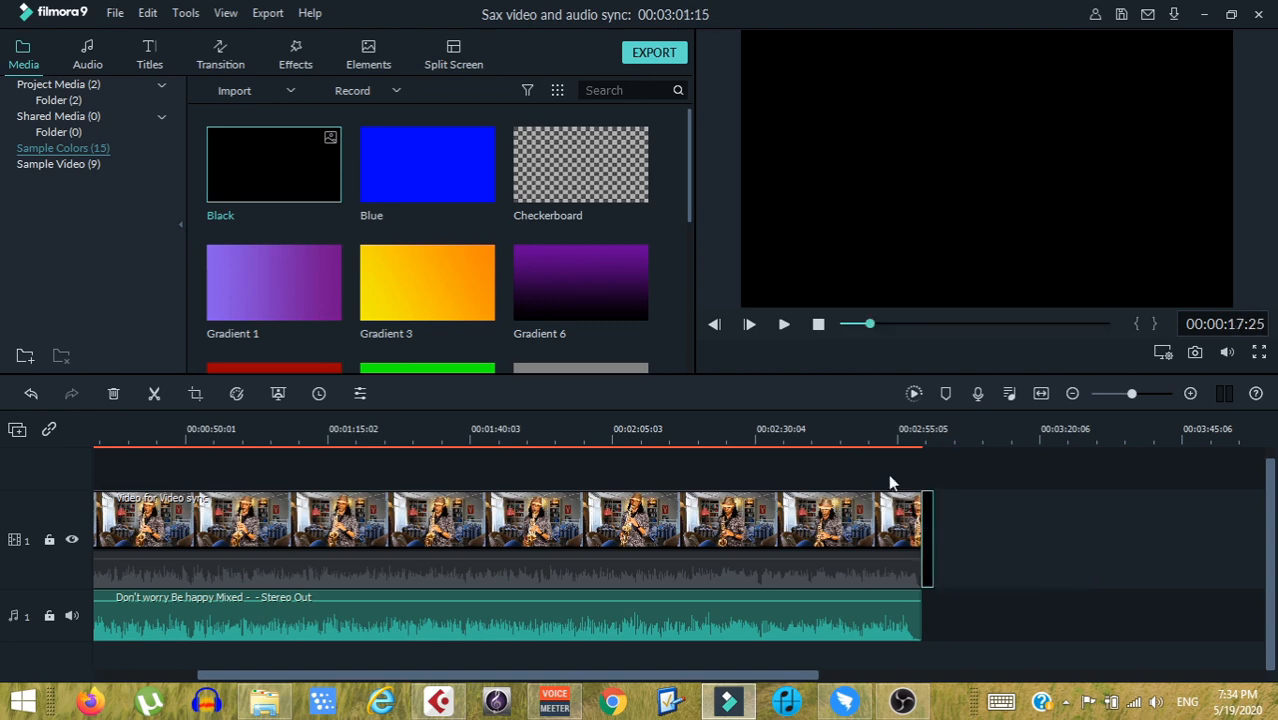
{"action": "left_click", "coordinate": [749, 323]}
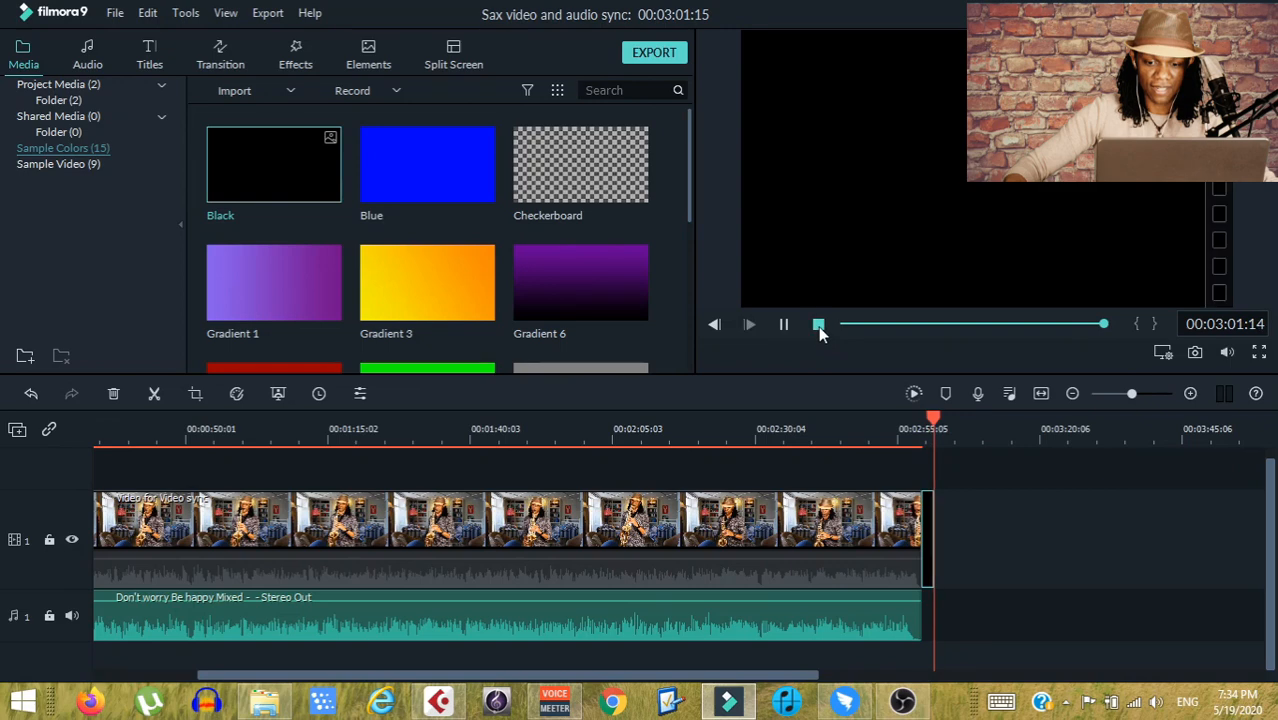
Stop the preview and zoom the timeline to show the start through the black ending.
{"action": "left_click", "coordinate": [818, 323]}
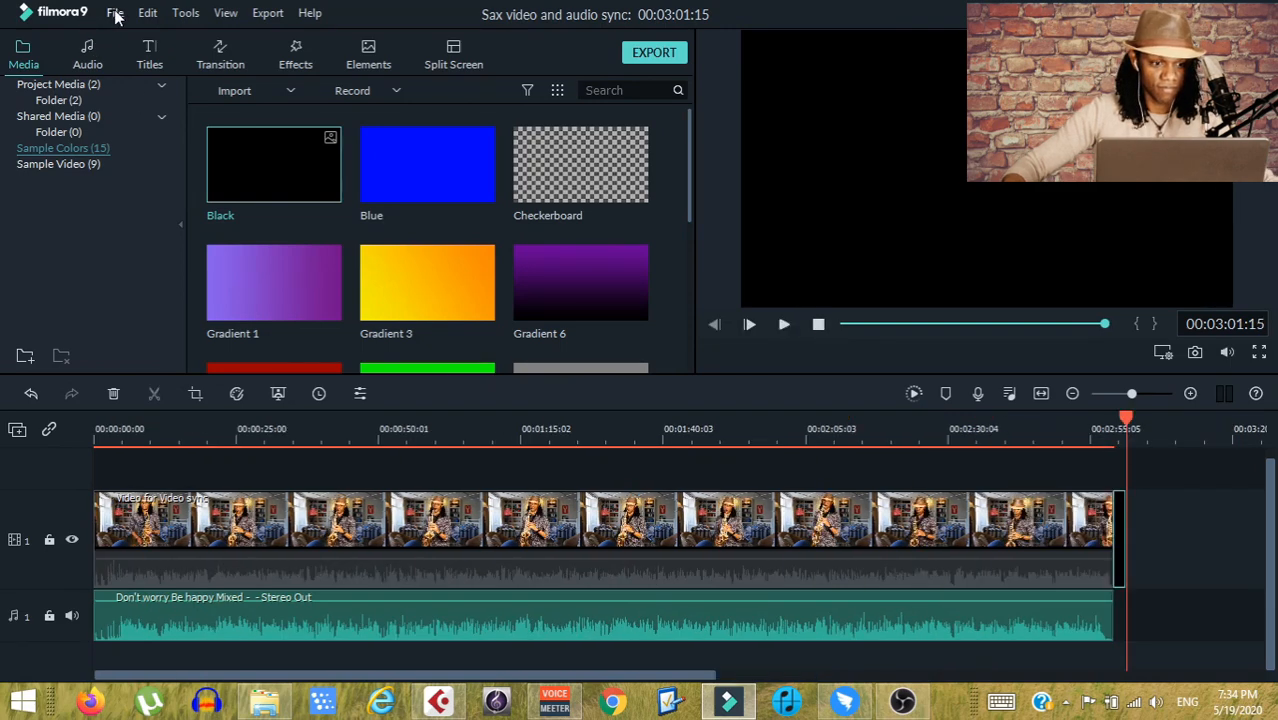
{"action": "left_click", "coordinate": [115, 13]}
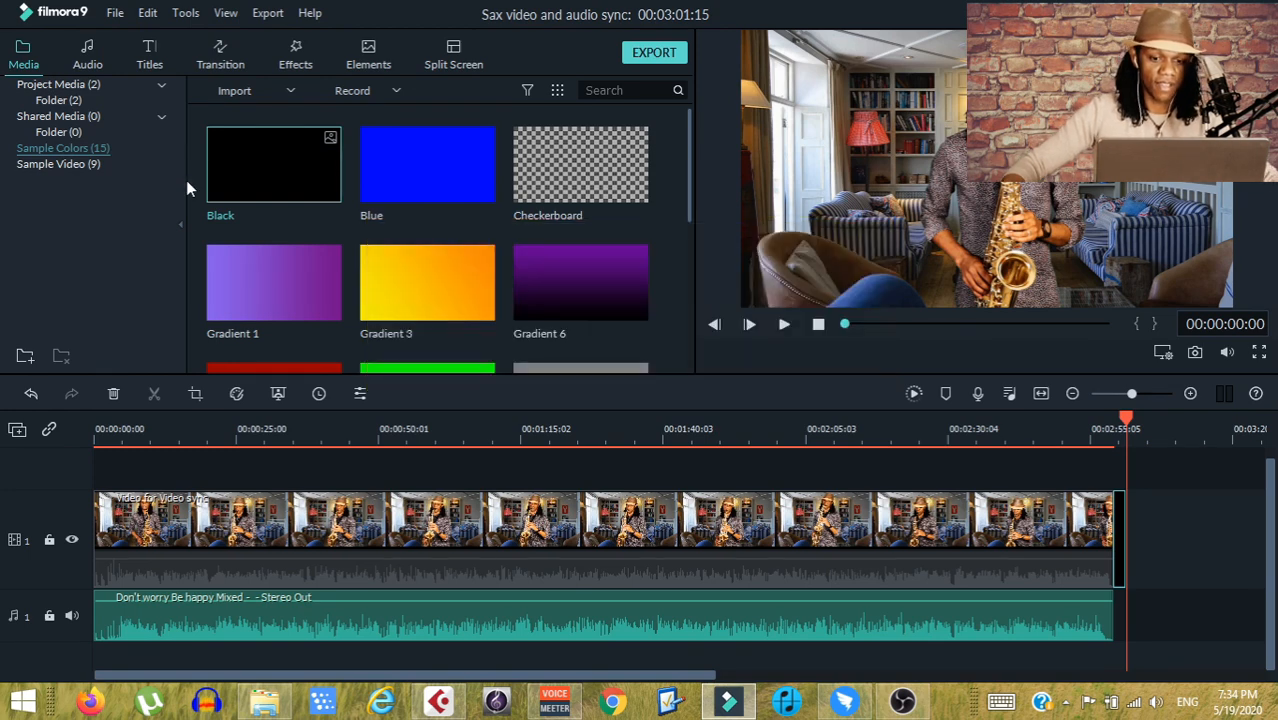
{"action": "left_click", "coordinate": [267, 12]}
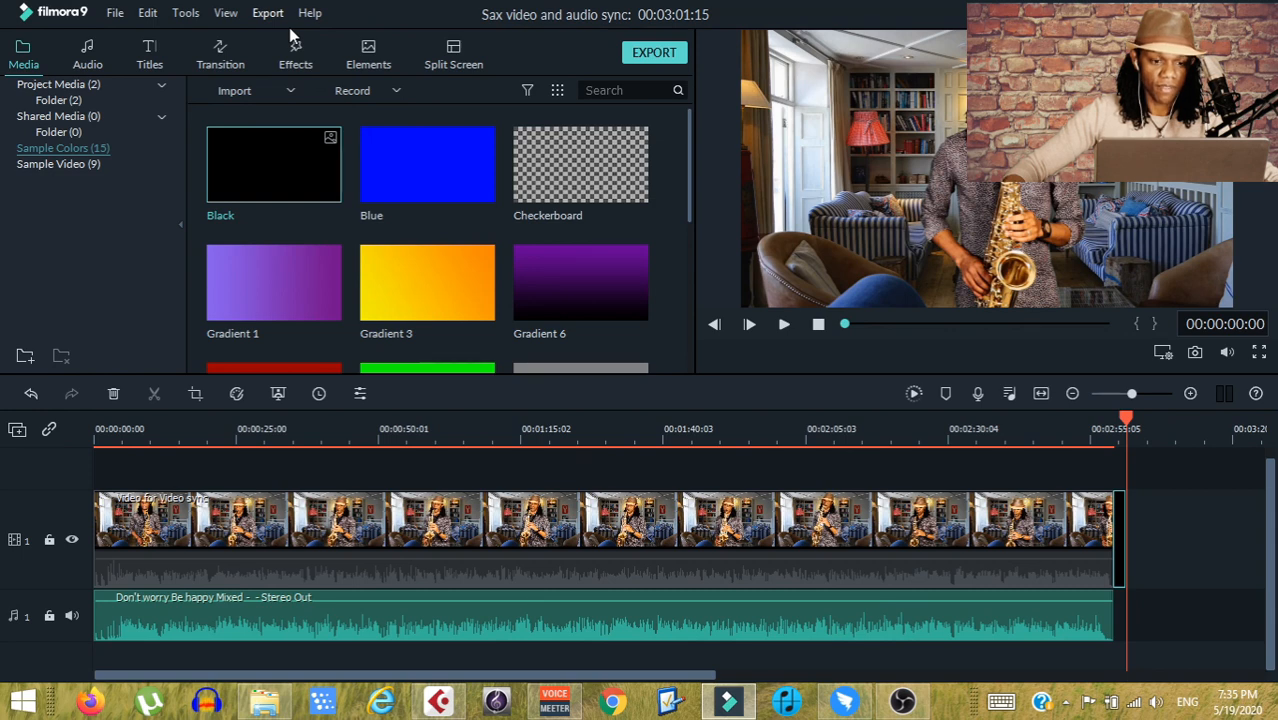
{"action": "left_click", "coordinate": [654, 52]}
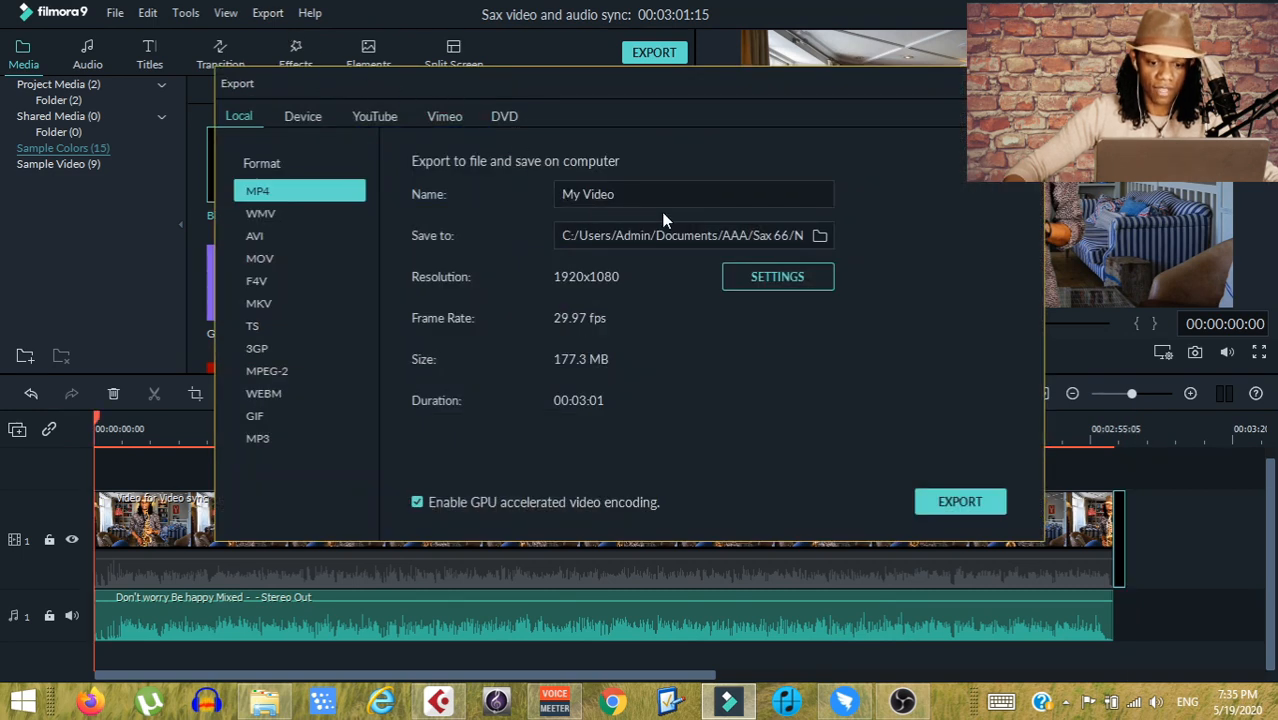
{"action": "mouse_move", "coordinate": [670, 261]}
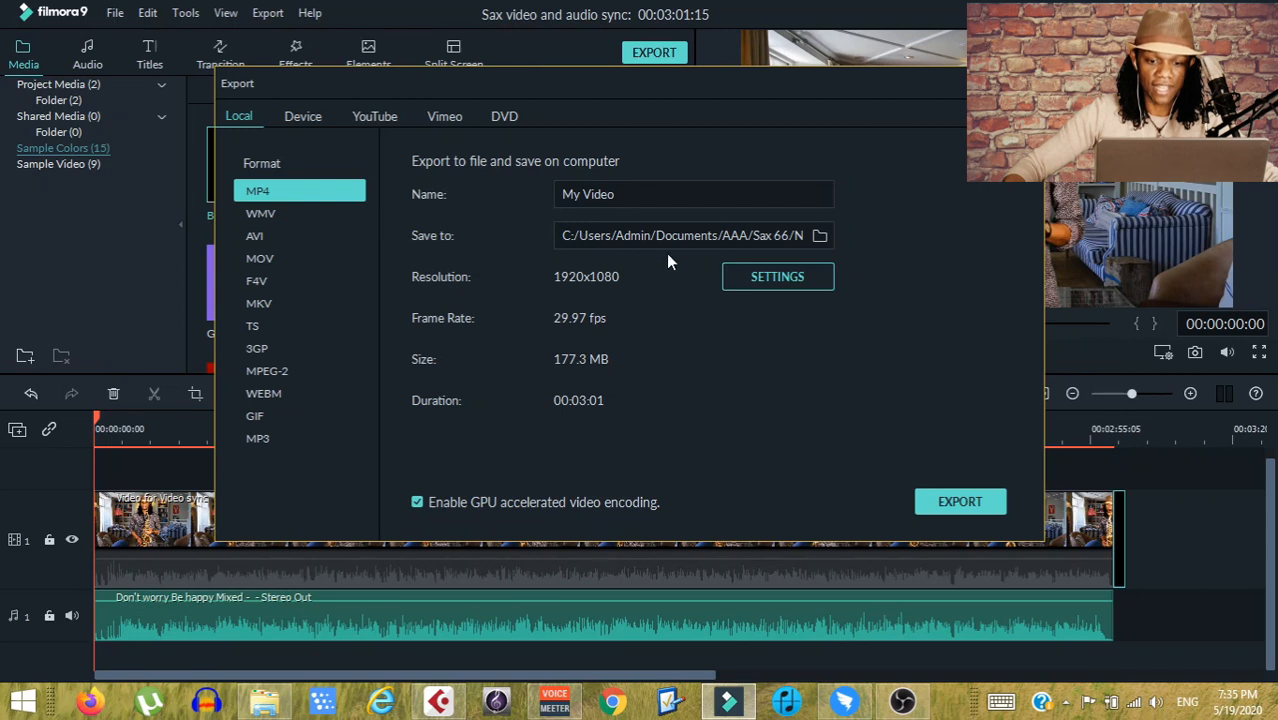
{"action": "mouse_move", "coordinate": [850, 238]}
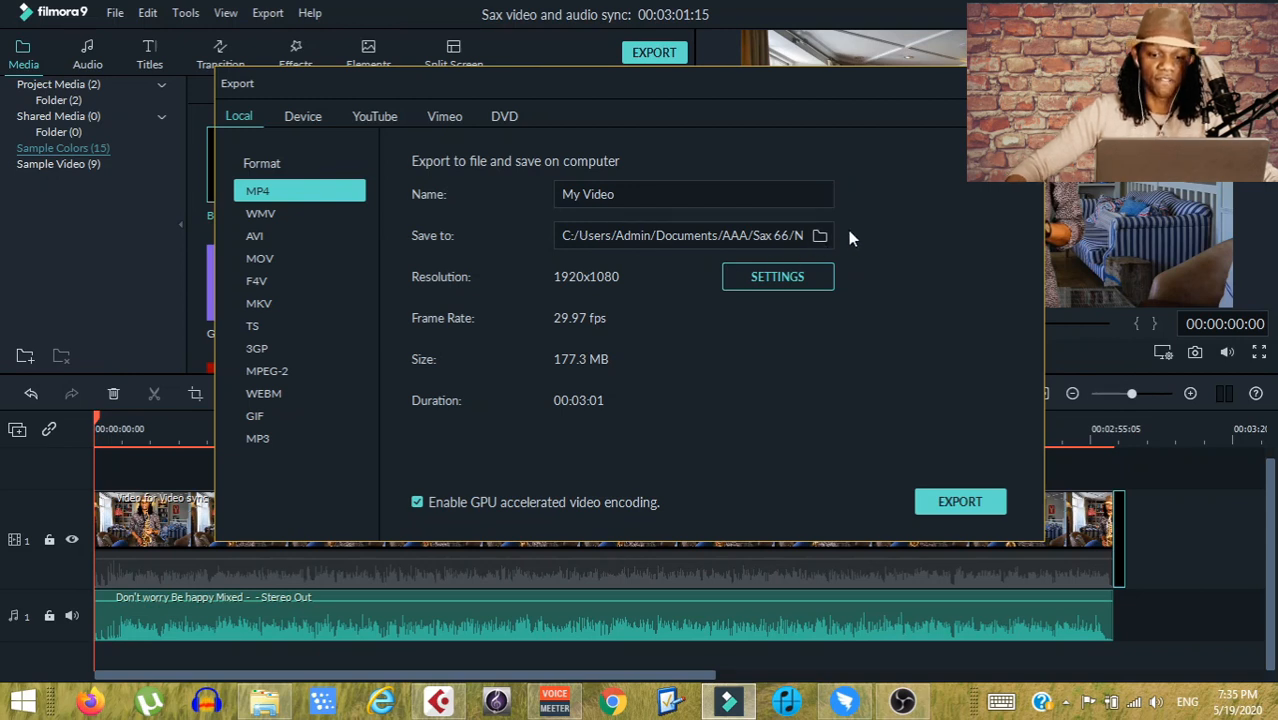
{"action": "mouse_move", "coordinate": [725, 241]}
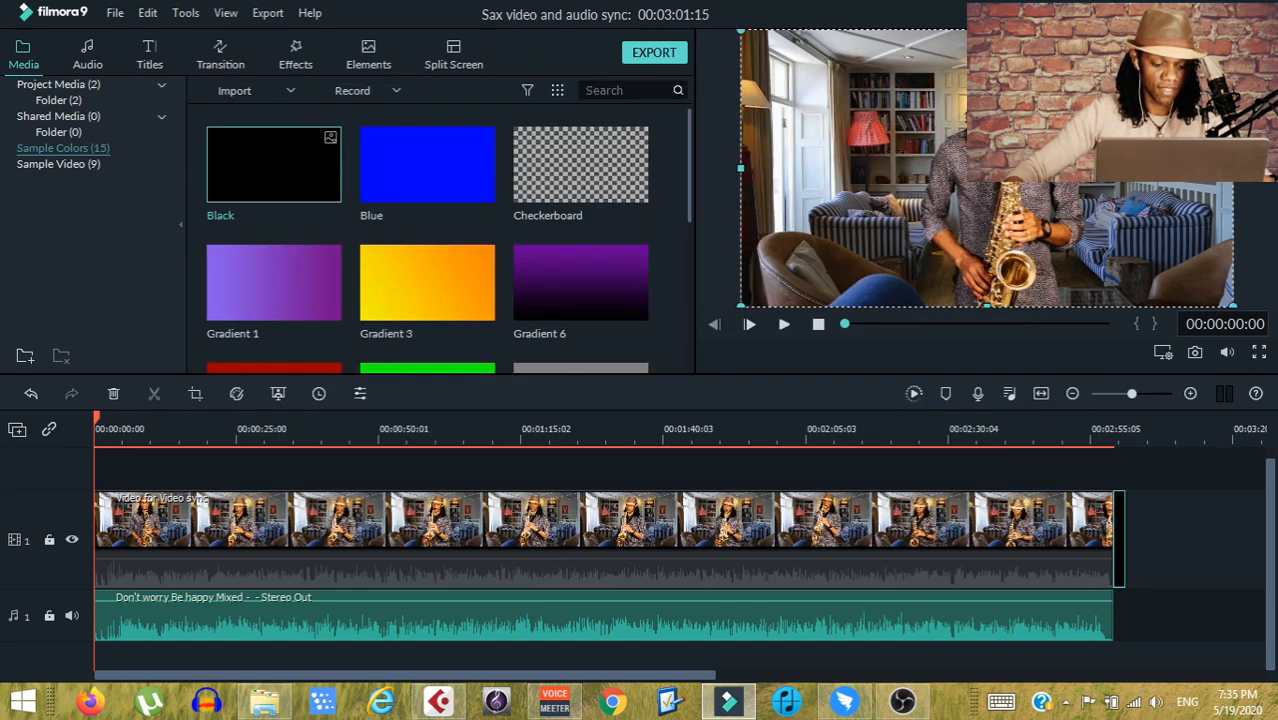
{"action": "mouse_move", "coordinate": [890, 378]}
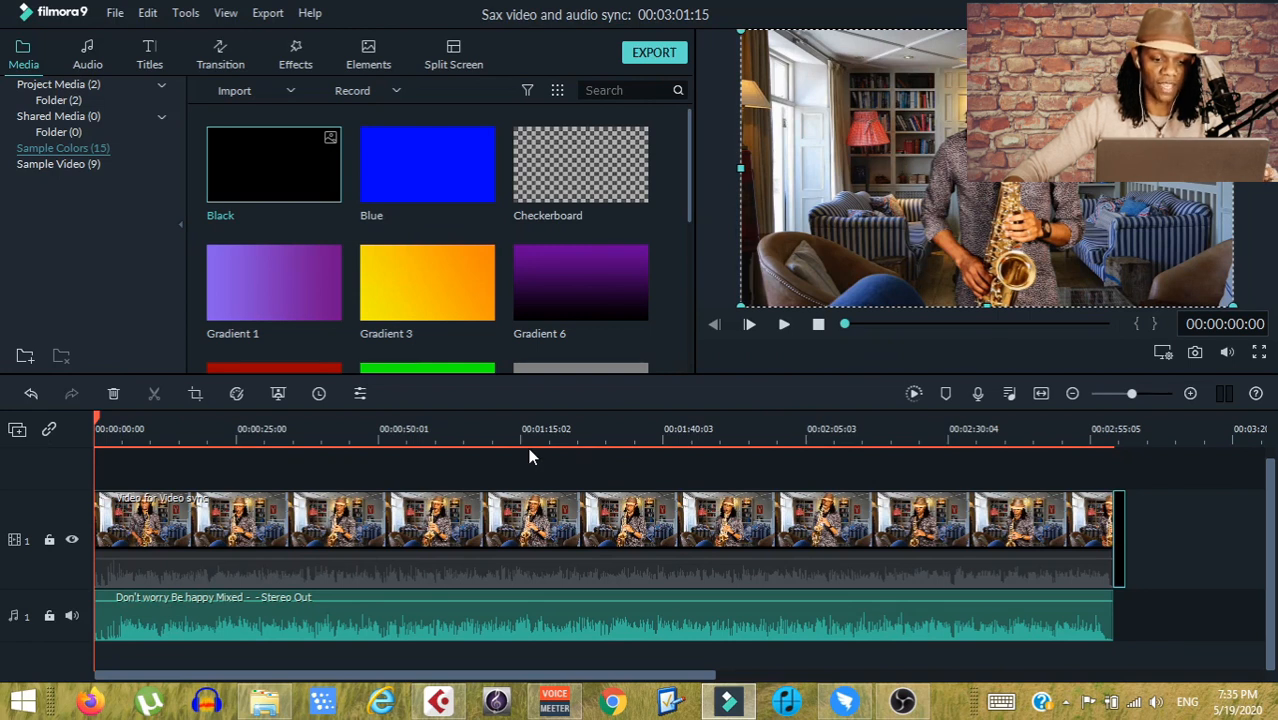
{"action": "left_click", "coordinate": [450, 597]}
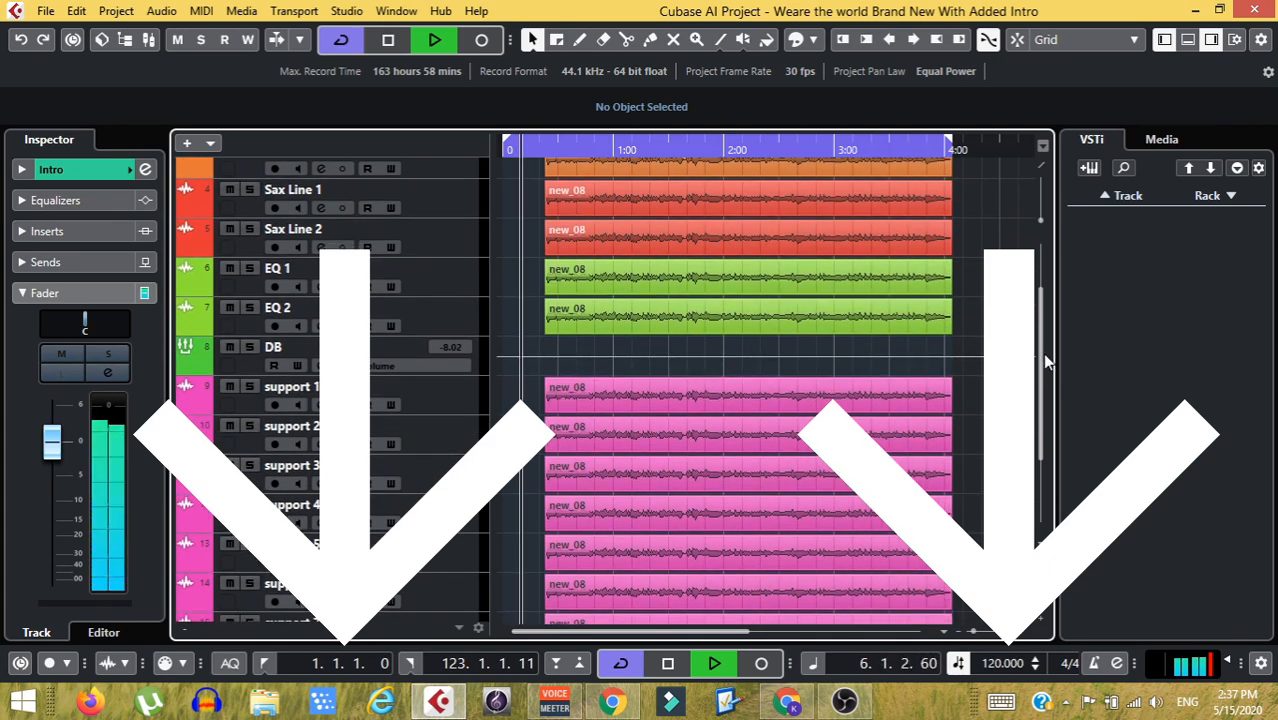
{"action": "scroll", "scroll_direction": "down", "scroll_amount": 3}
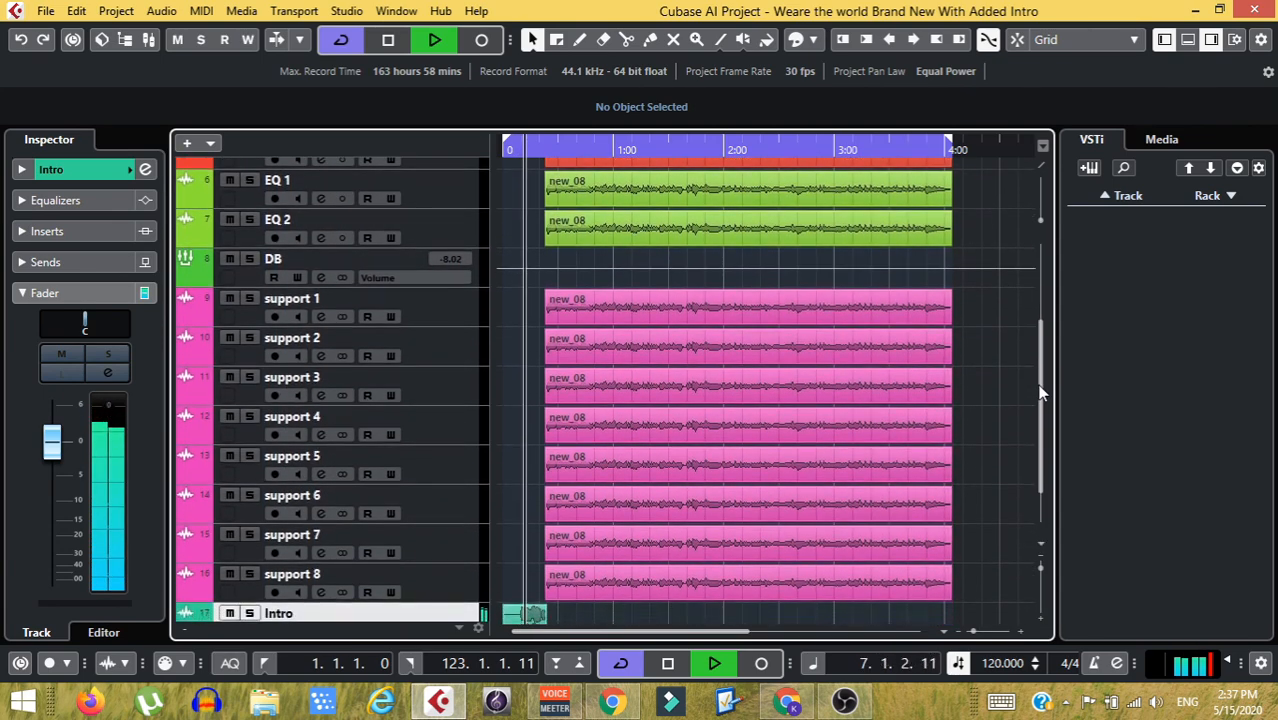
{"action": "scroll", "scroll_direction": "down", "scroll_amount": 3}
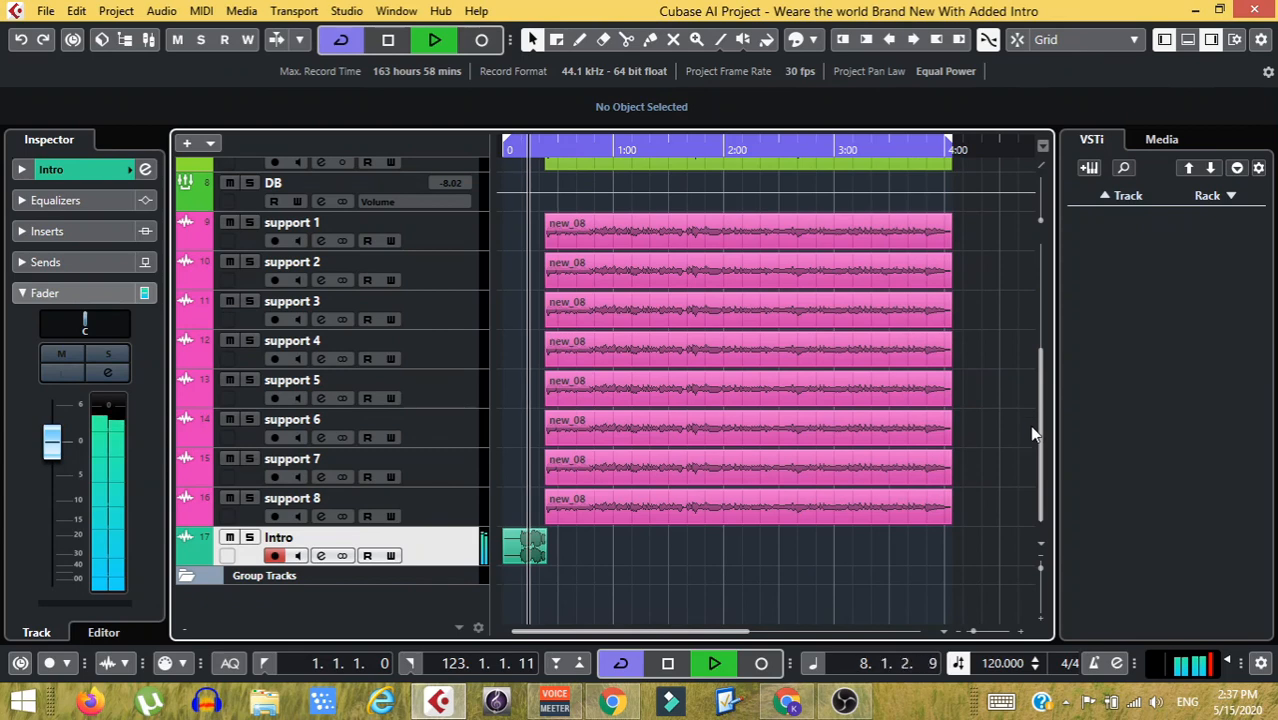
{"action": "scroll", "scroll_direction": "up", "scroll_amount": 3}
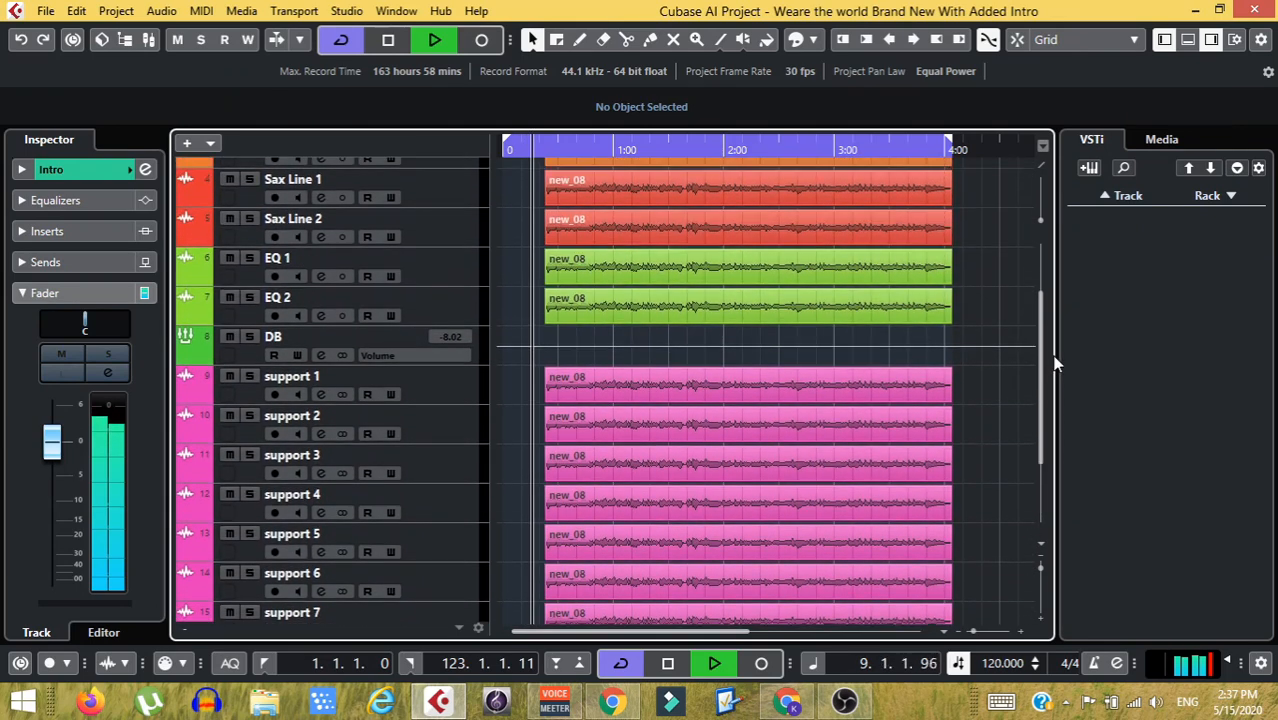
{"action": "scroll", "scroll_direction": "up", "scroll_amount": 3}
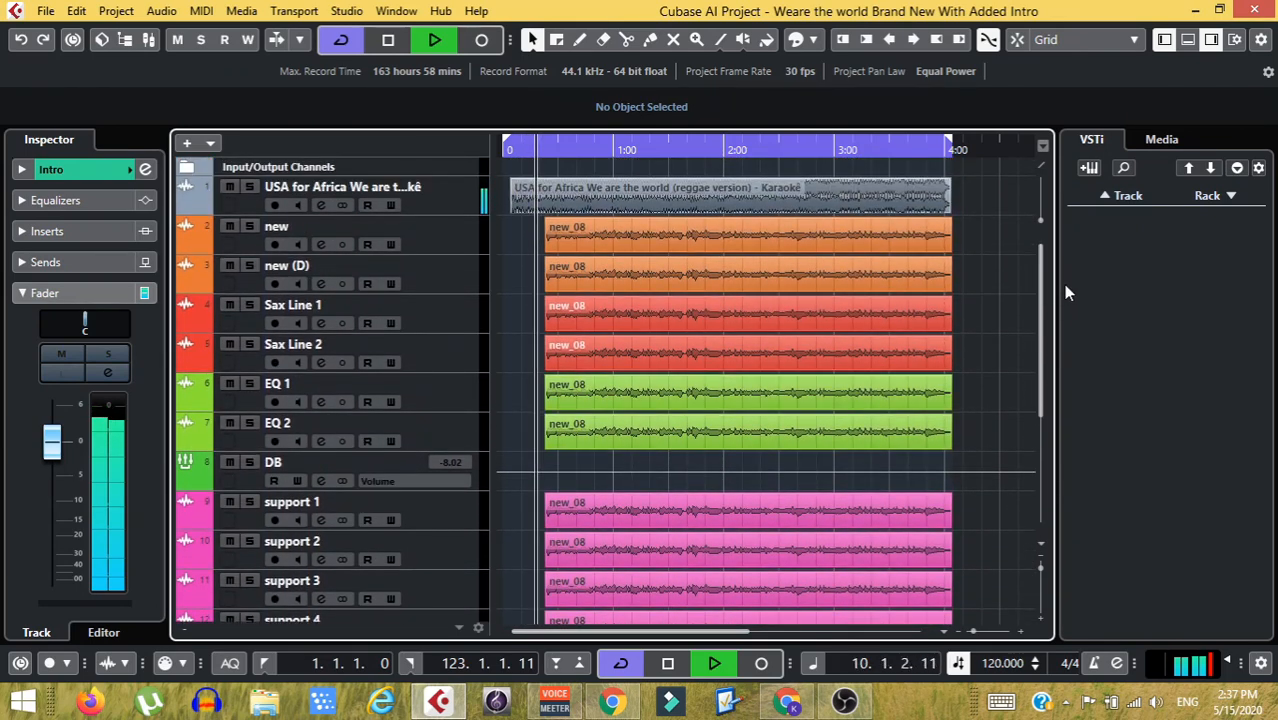